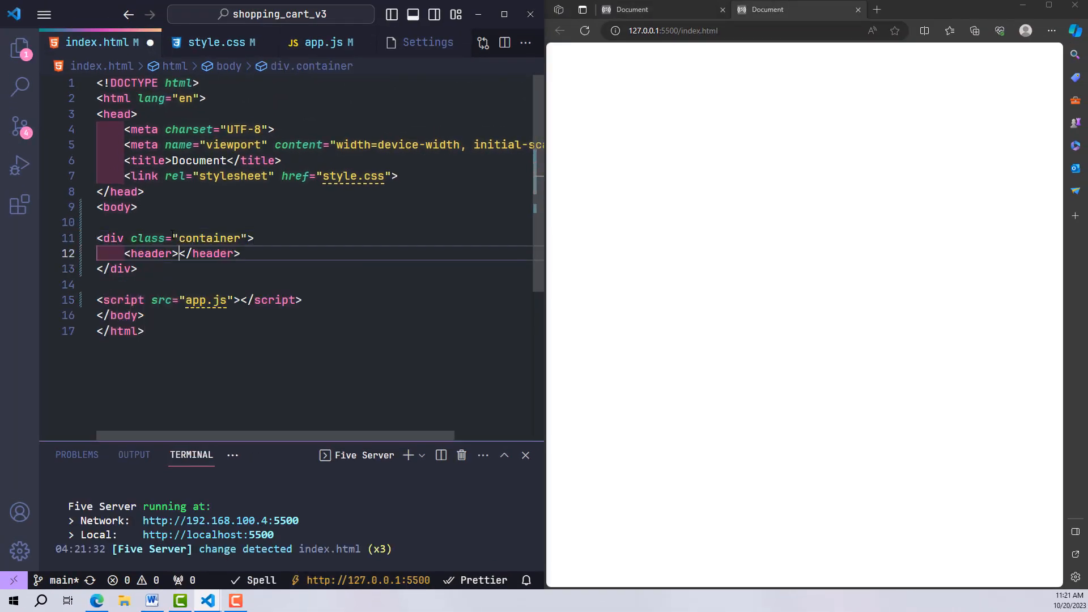
# Step: Add the PRODUCT title, icon-cart, listProduct container and an item div in index.html
pyautogui.write('.title{PRODUCT}')
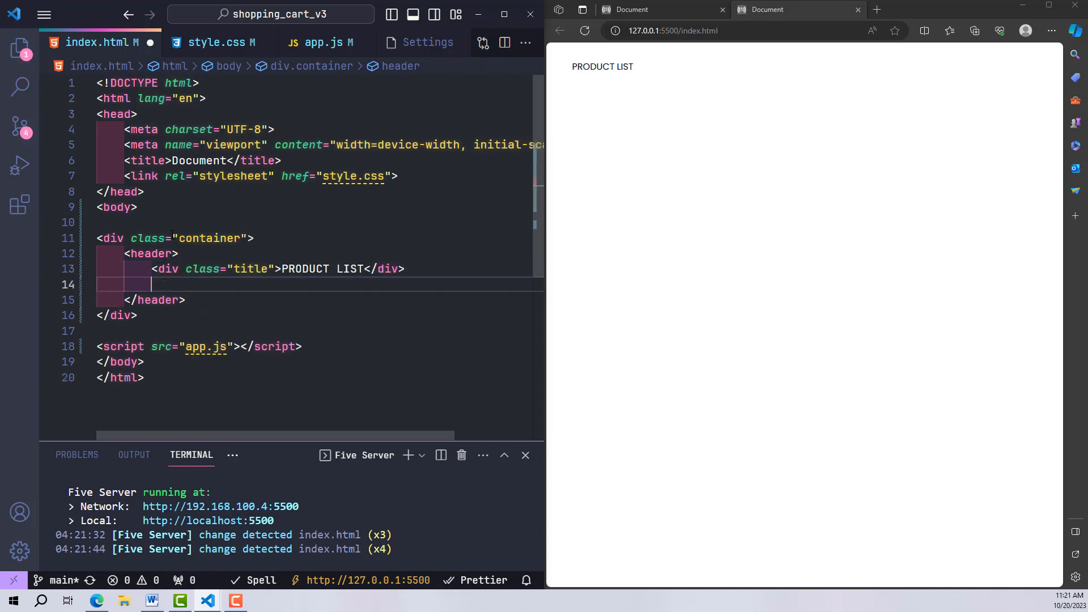
pyautogui.write('.icon-cart')
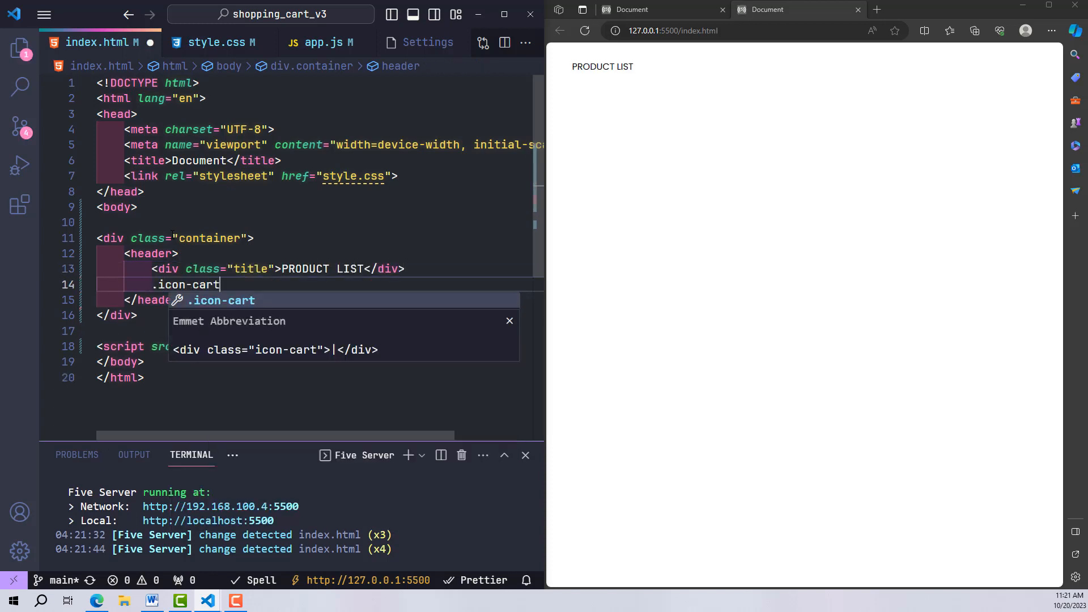
pyautogui.write('.listProduct">')
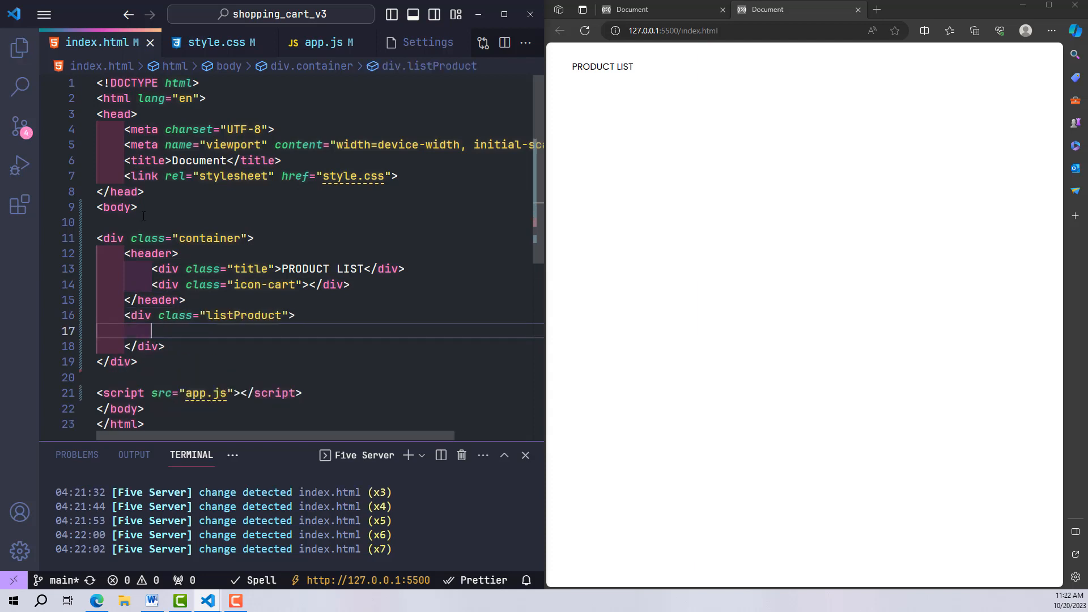
pyautogui.write('<div class="item"></div>')
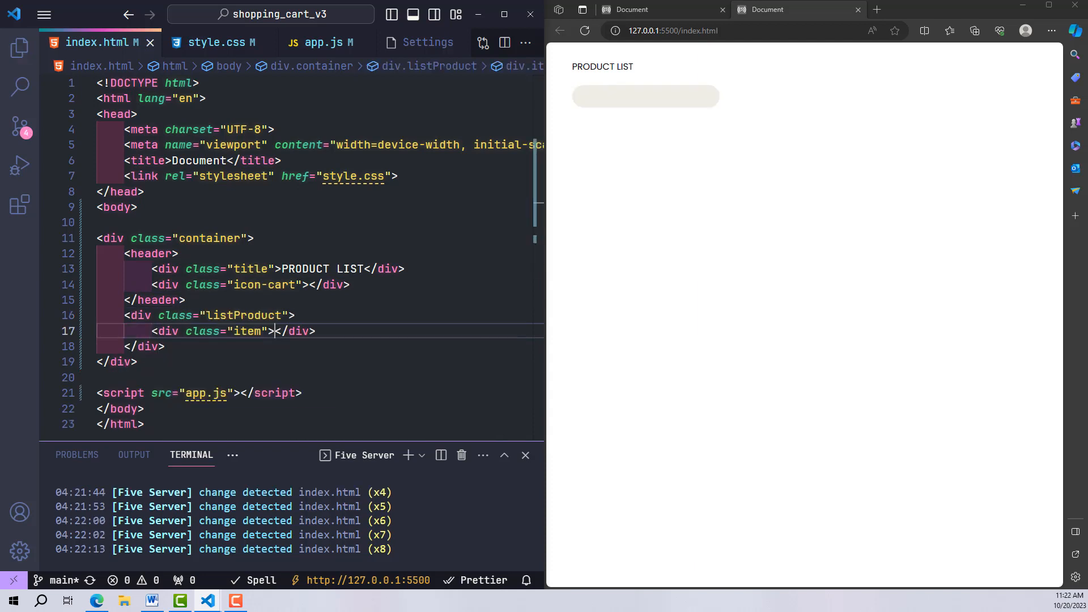
# Step: Fill the item with image/1.png, an h2 NAME heading and an addCart 'Add To Cart' button
pyautogui.write('<img src="i" alt="">')
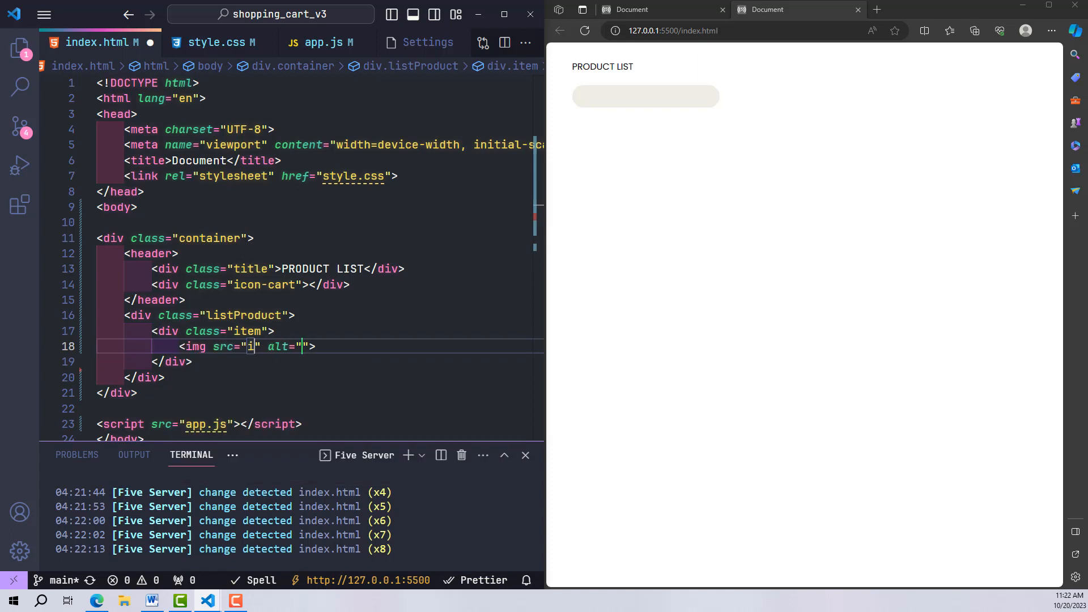
pyautogui.write('mage/1.png')
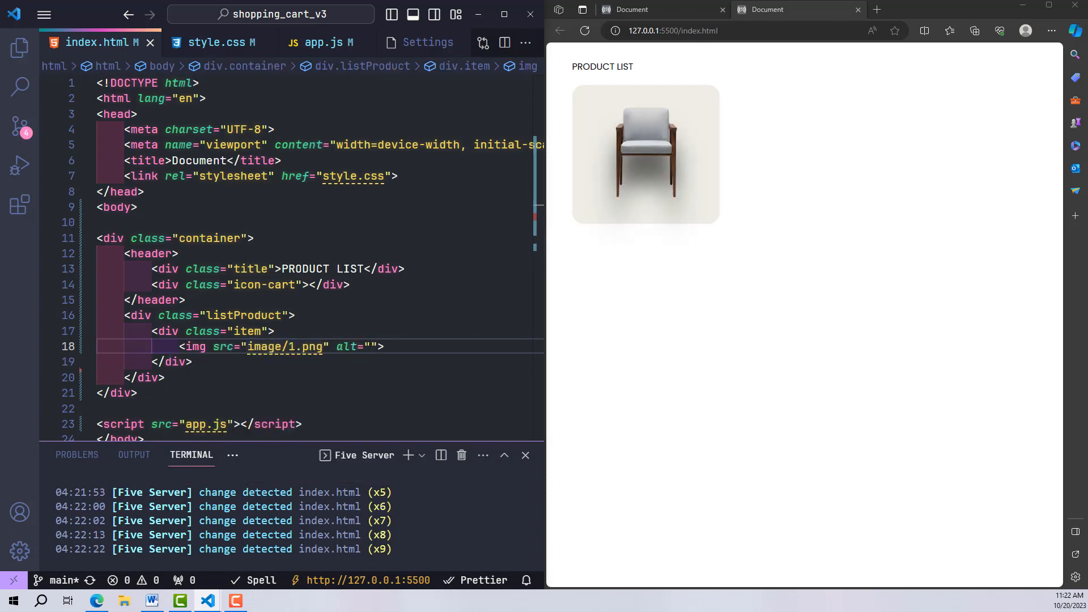
pyautogui.write('<h2>NAME </h2>')
pyautogui.write('<div class="price">$200</div>')
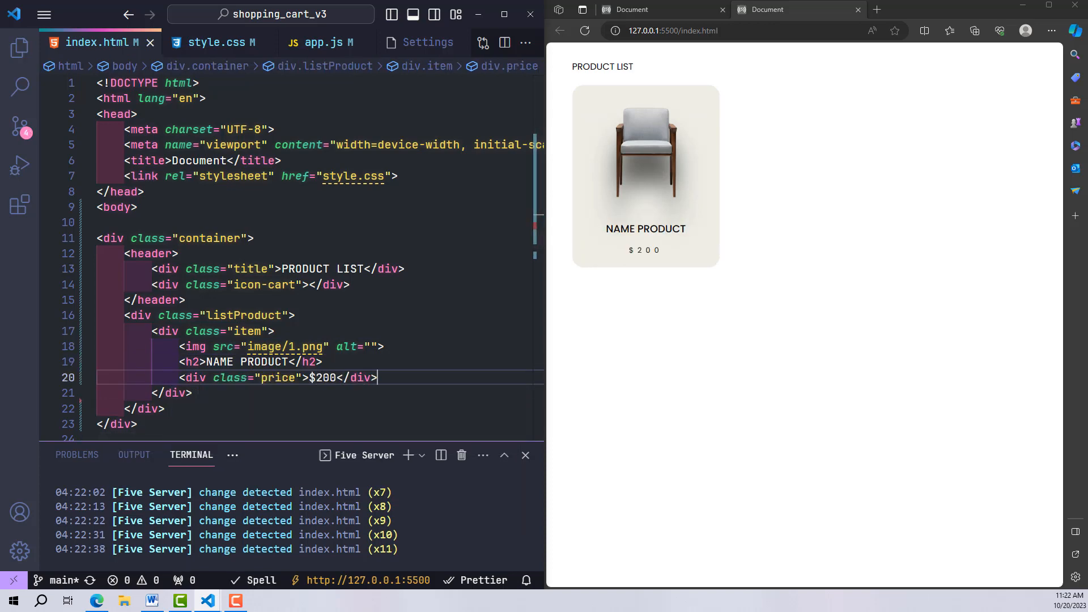
pyautogui.write('button.addCa')
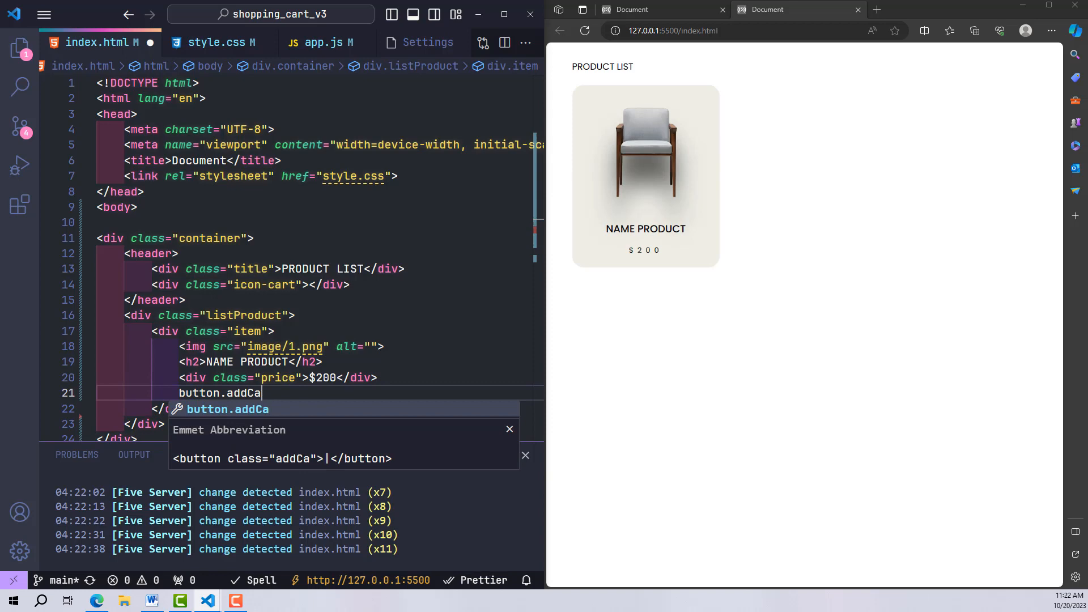
pyautogui.write('>Add To C')
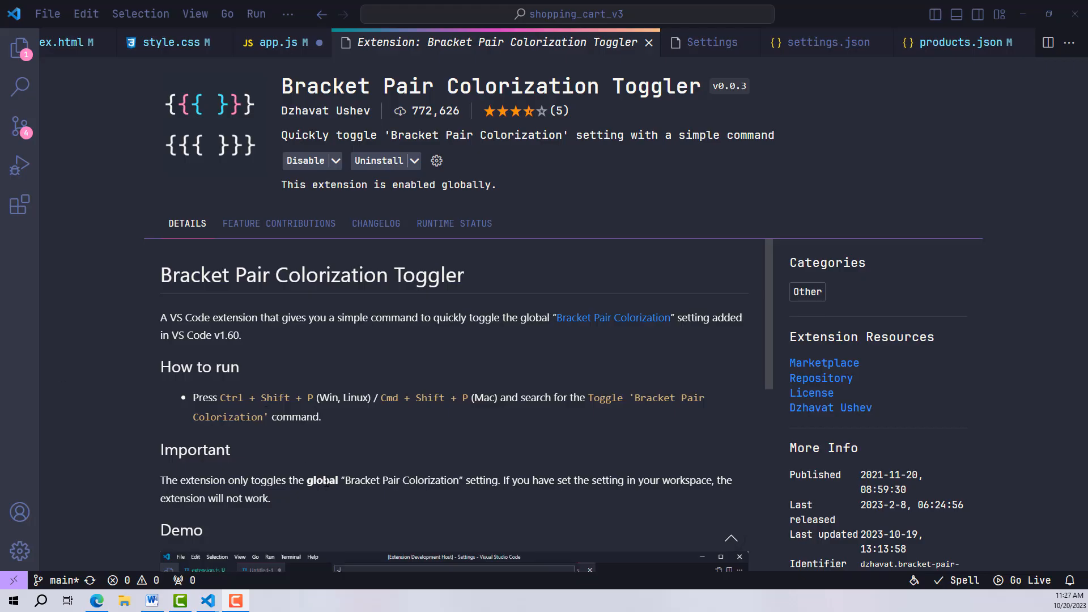
# Step: Write nested if(true){ } blocks inside initApp in app.js to show colorized brackets
pyautogui.scroll(-3)
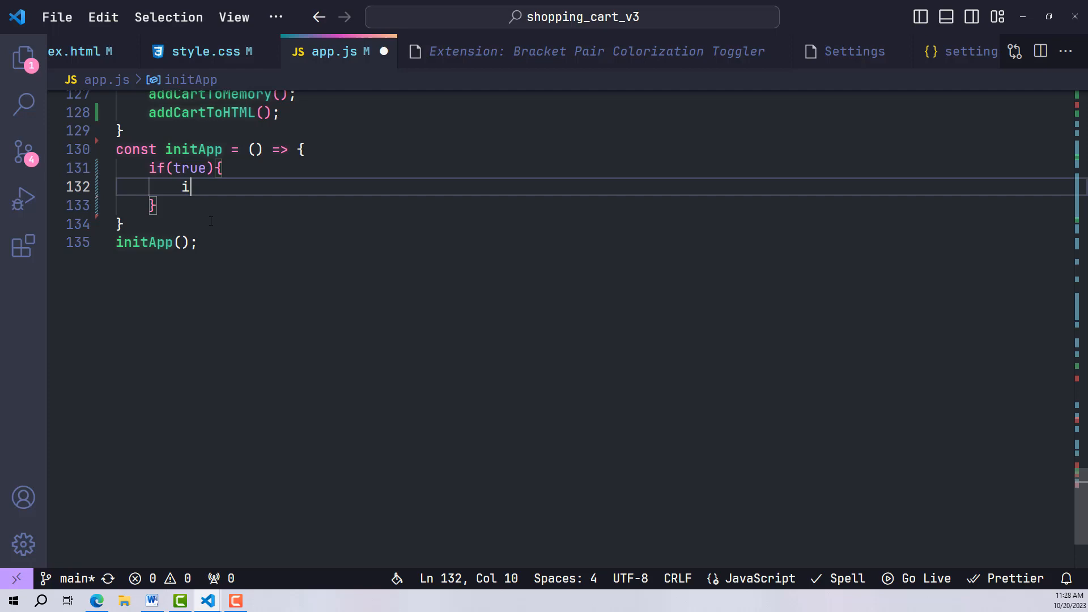
pyautogui.write('f(true){')
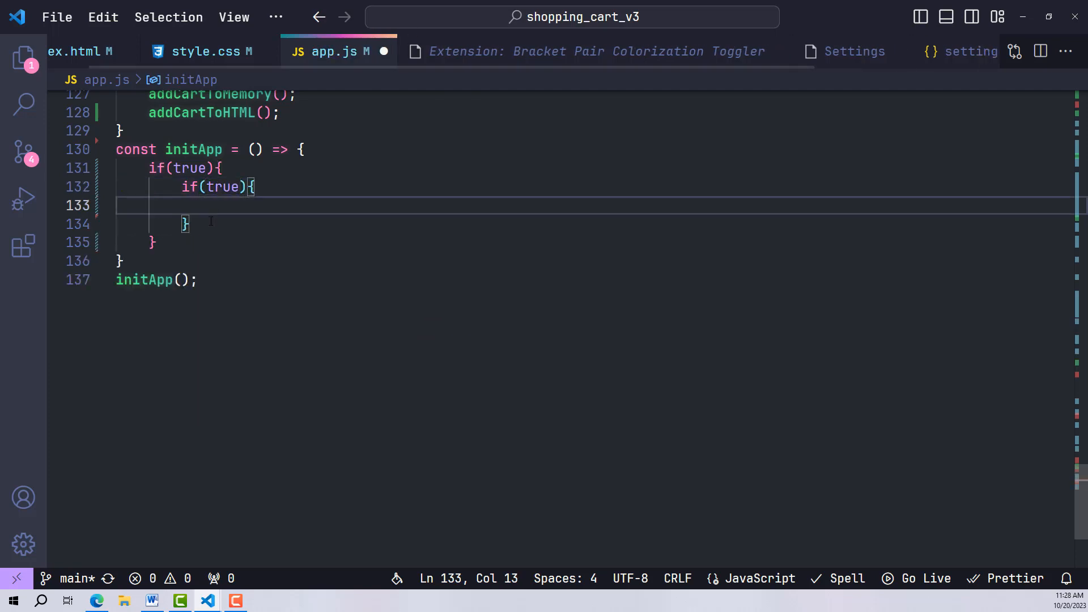
pyautogui.write('if(true)')
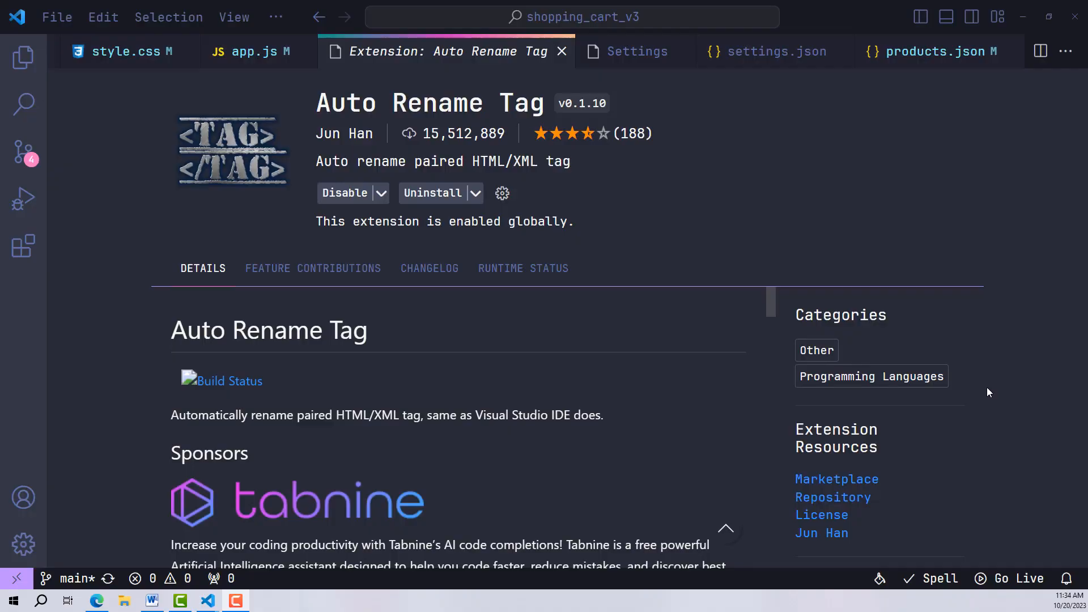
# Step: Rename the item div to p and the button to a, closing tags updating automatically
pyautogui.scroll(-3)
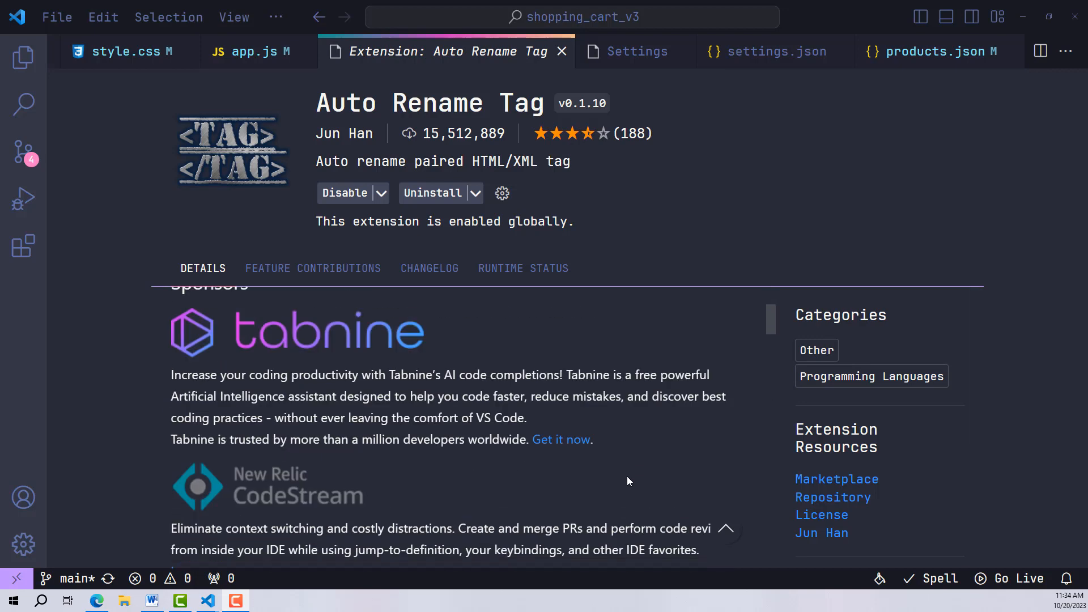
pyautogui.scroll(-3)
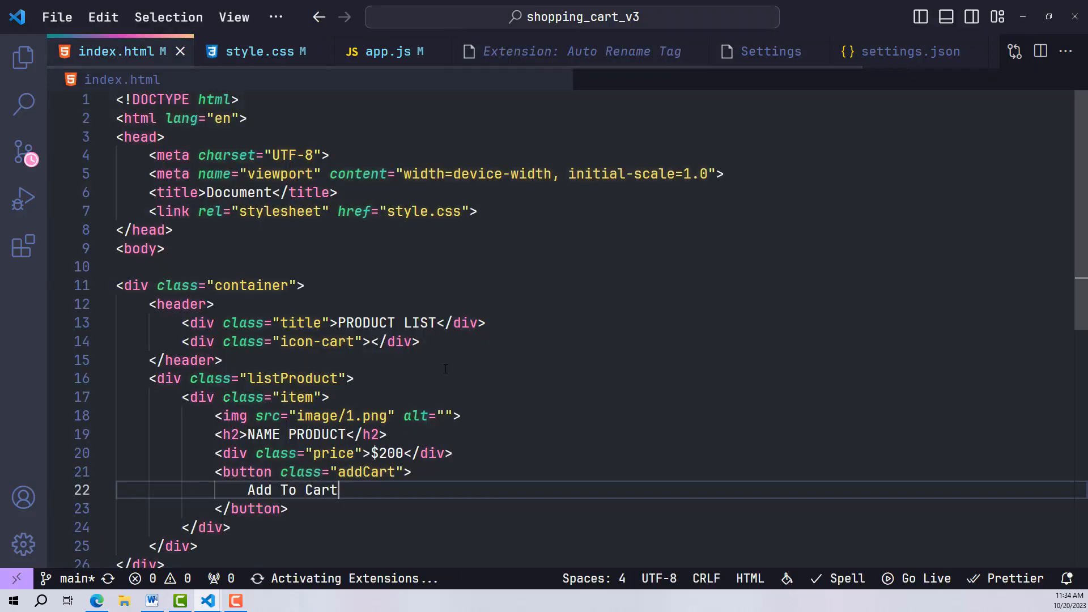
pyautogui.click(198, 250)
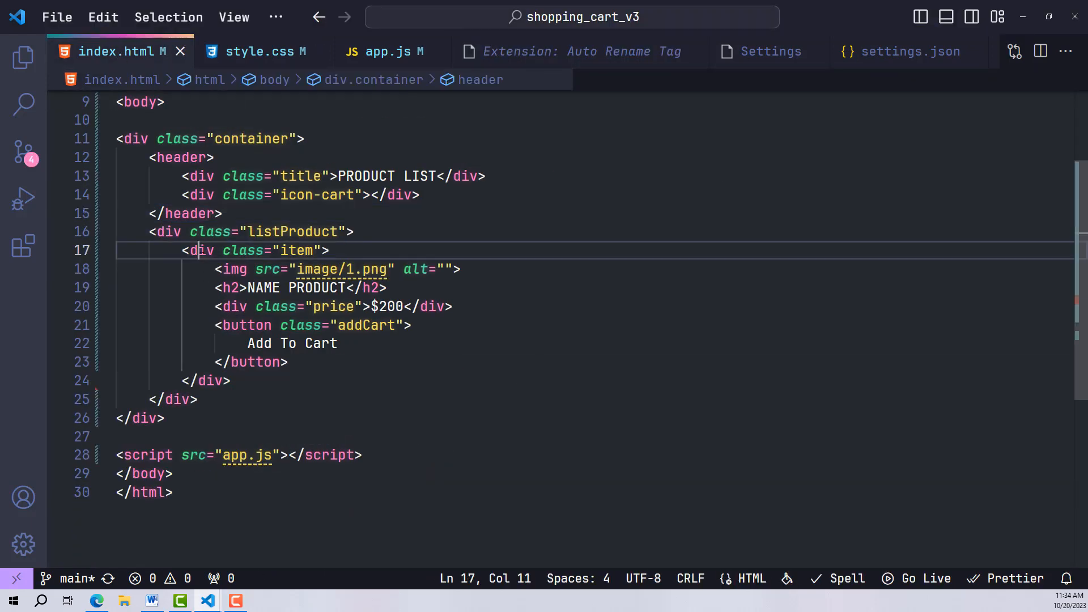
pyautogui.write('p')
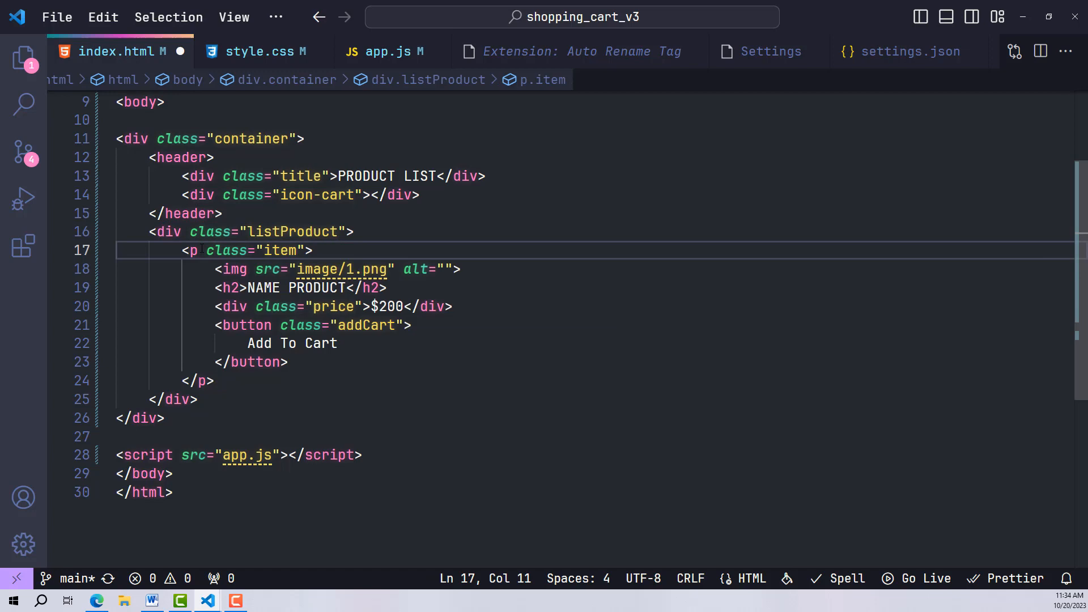
pyautogui.doubleClick(247, 325)
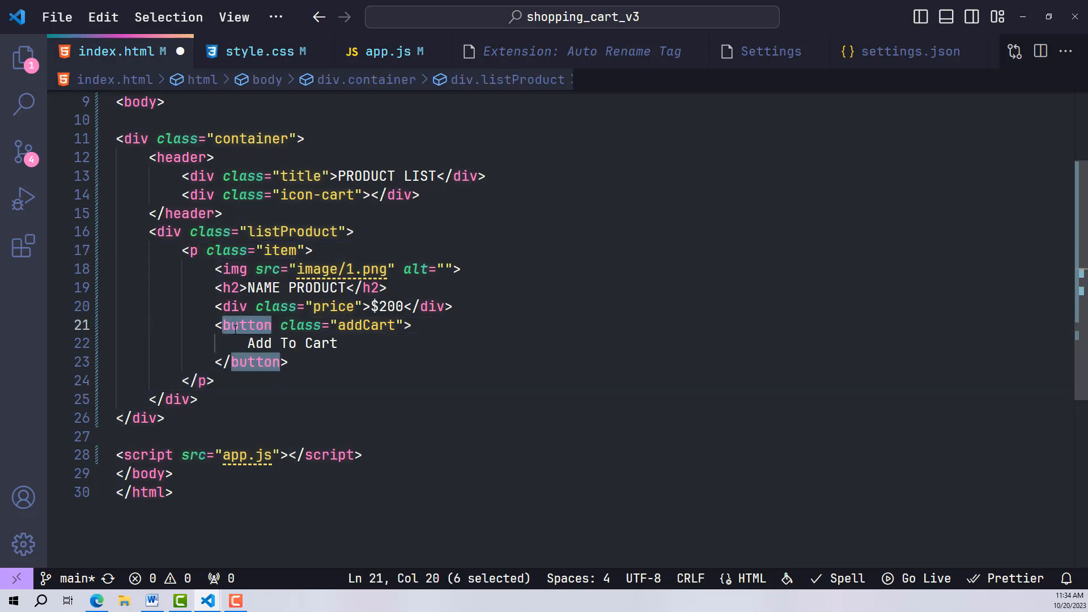
pyautogui.write('ap')
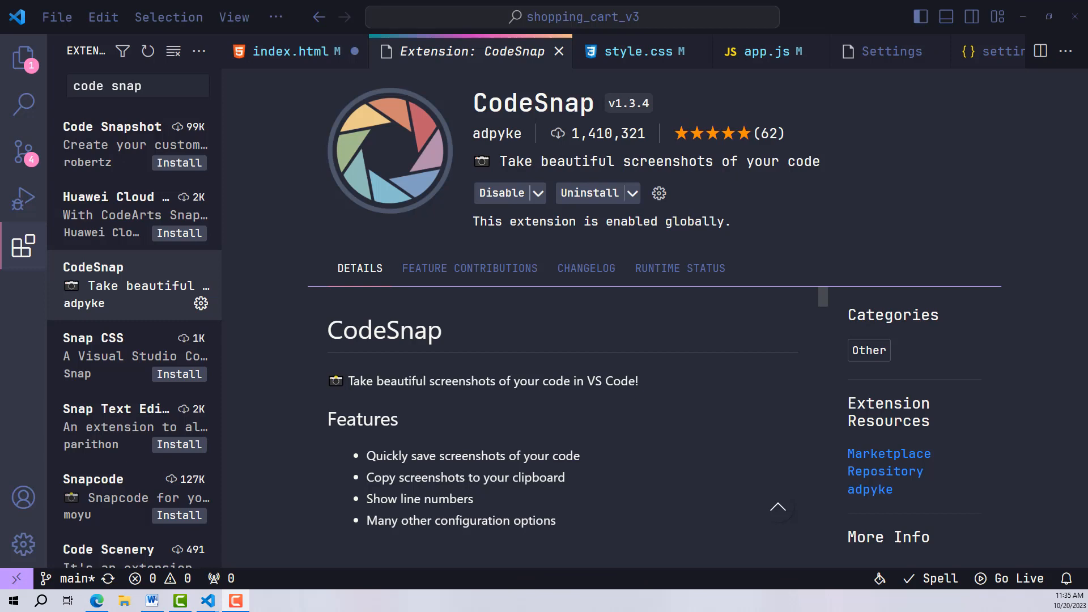
# Step: Run CodeSnap and select the container markup in index.html to render a styled snapshot
pyautogui.scroll(-3)
pyautogui.write('>code')
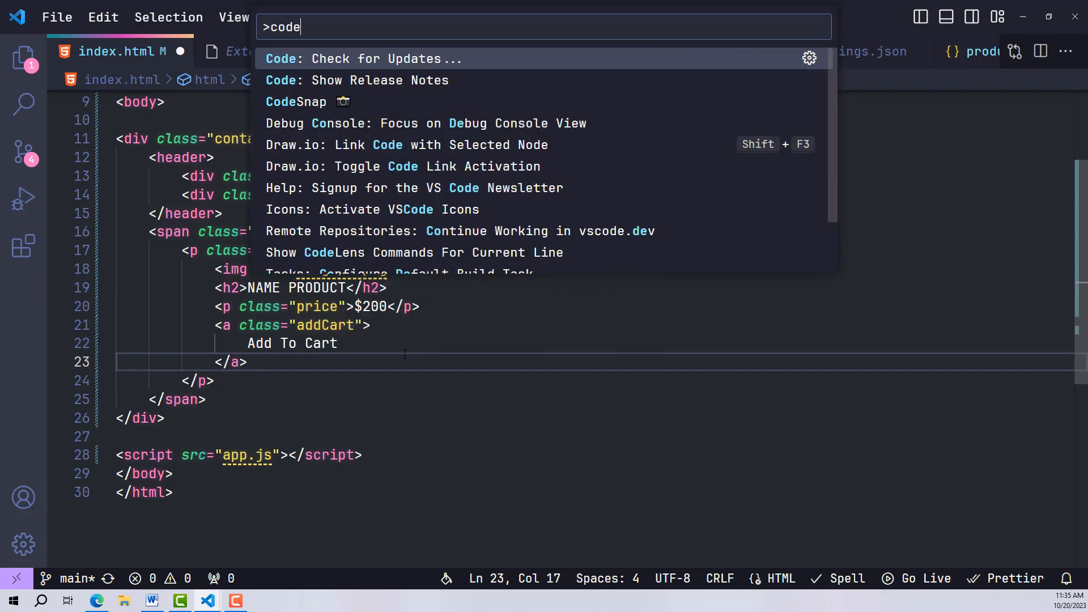
pyautogui.click(296, 102)
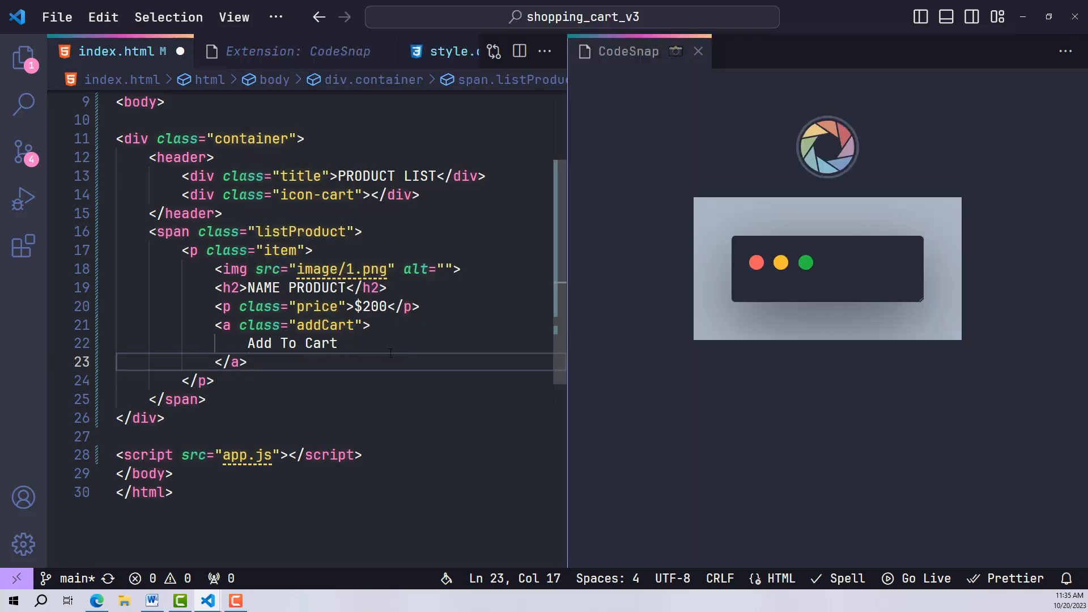
pyautogui.moveTo(148, 156); pyautogui.dragTo(214, 381)
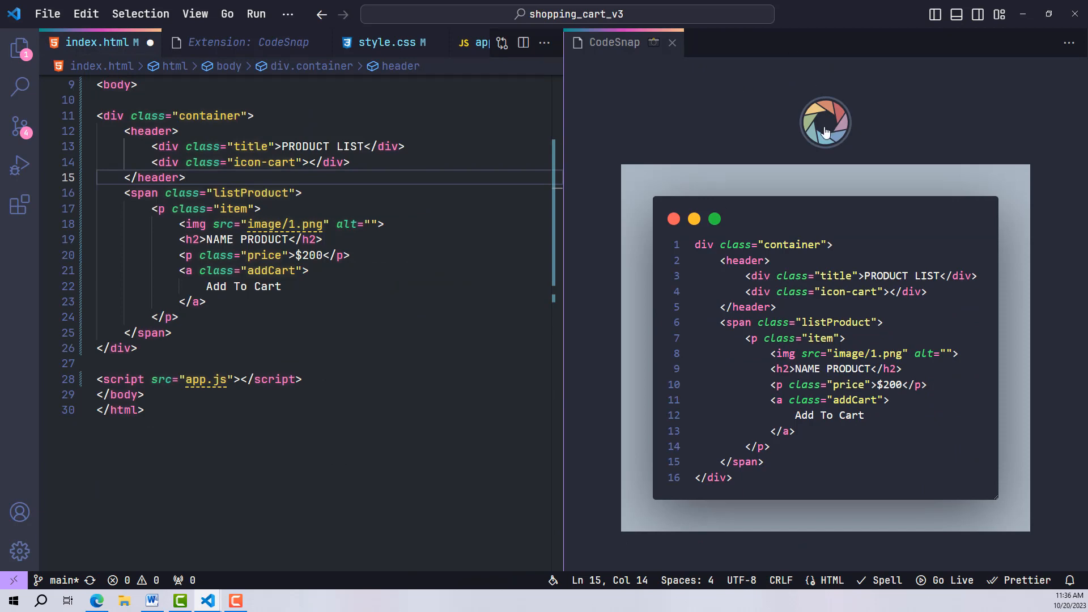
# Step: Search Settings for 'codesnap' and expand the Shutter Action choices (save or copy)
pyautogui.click(20, 551)
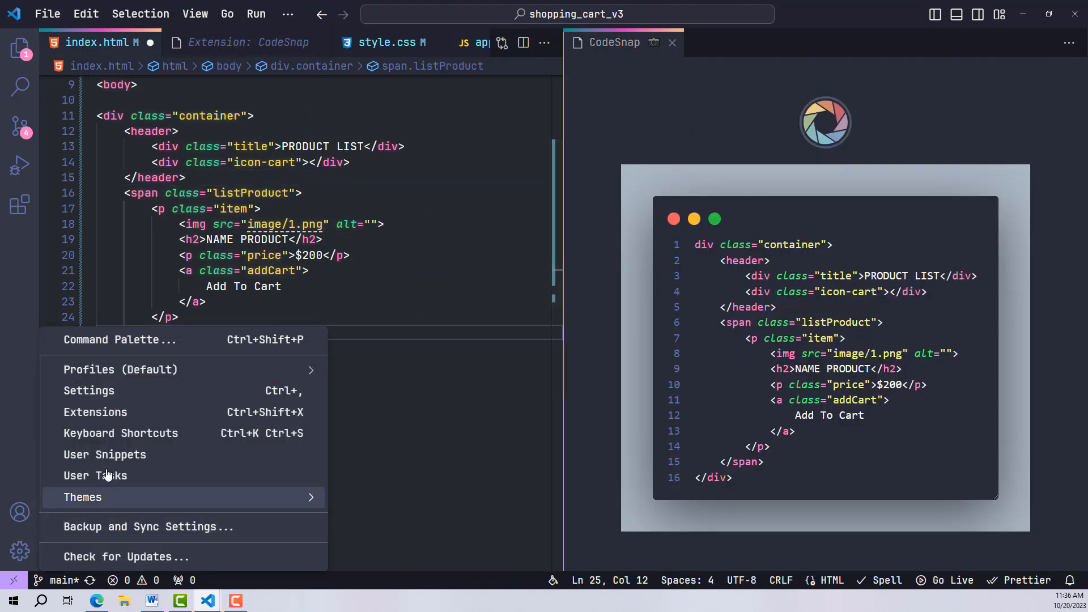
pyautogui.click(89, 390)
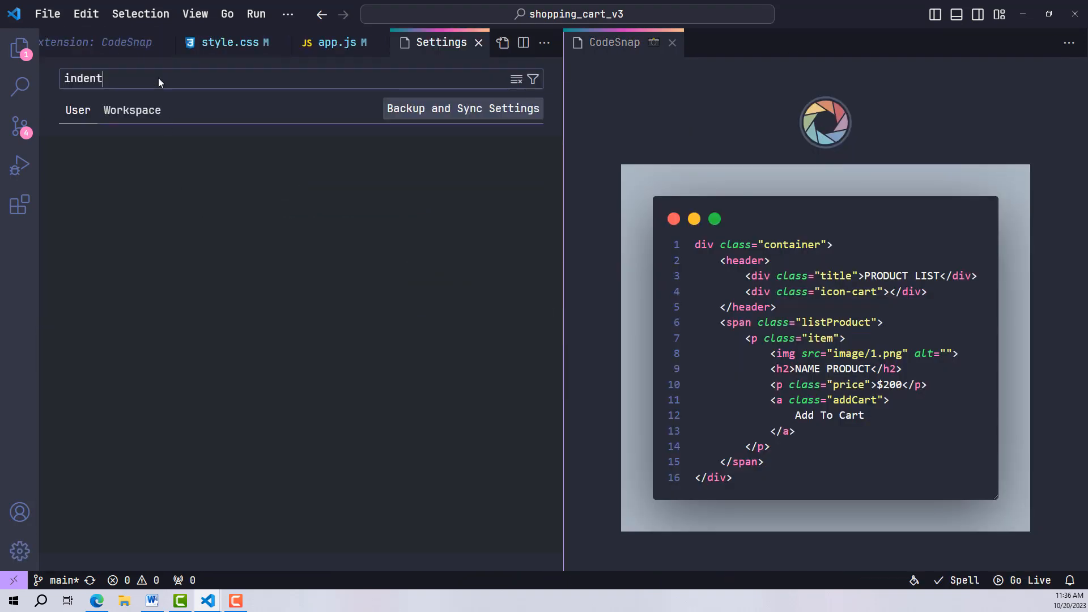
pyautogui.write('codesnap')
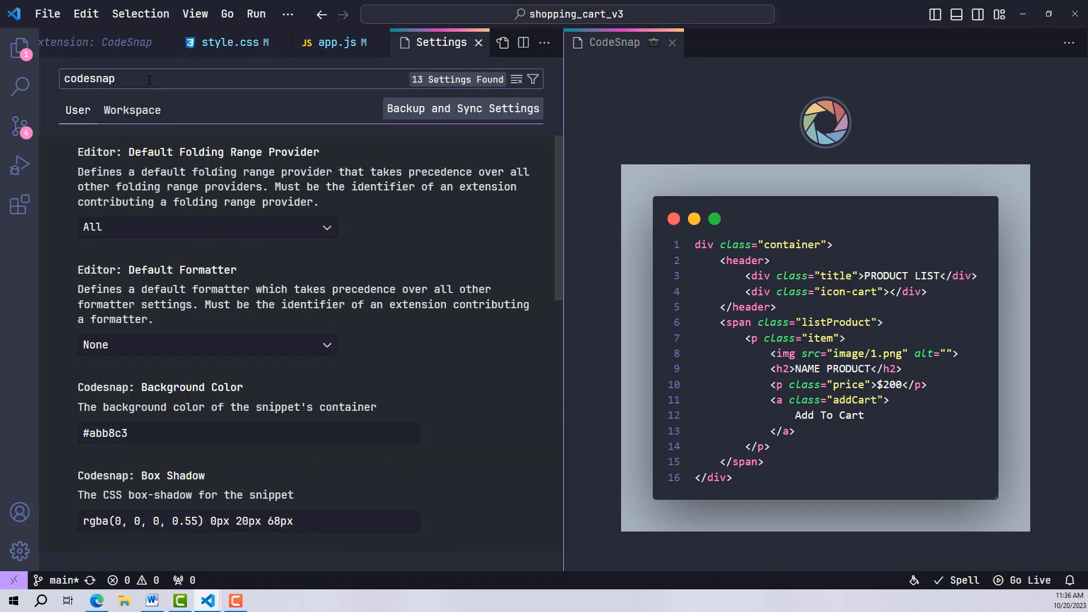
pyautogui.scroll(-3)
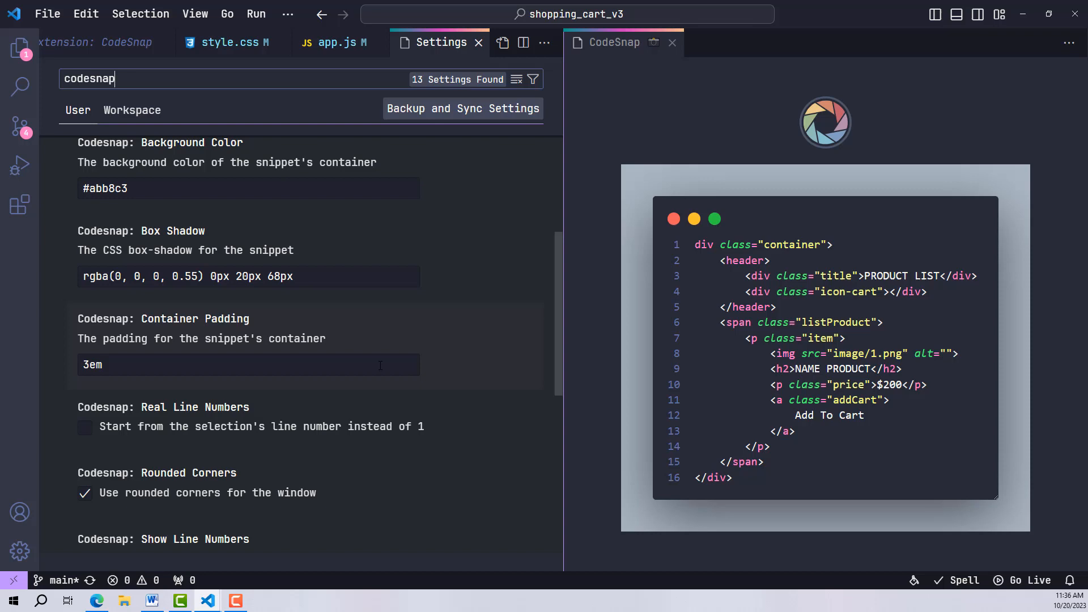
pyautogui.scroll(-3)
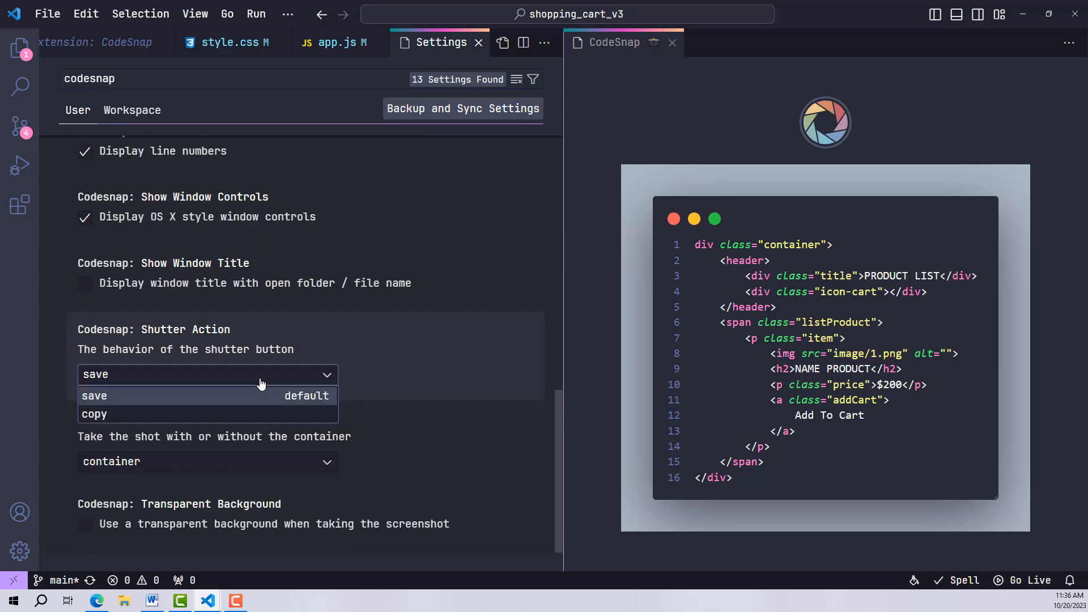
pyautogui.click(95, 414)
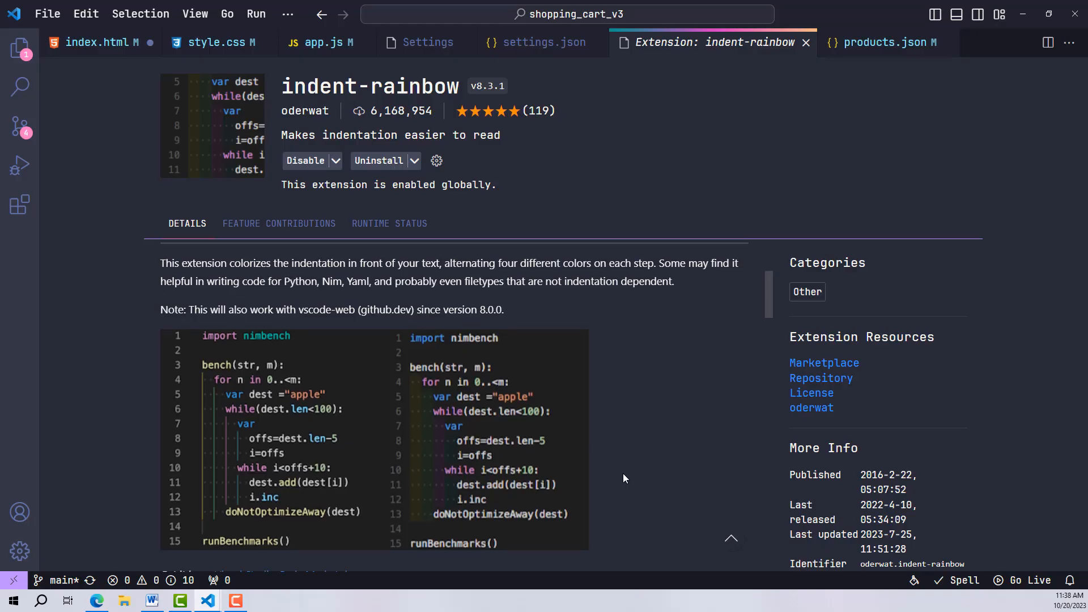
# Step: Add a fourth nested div containing Hello so deeper rainbow indentation shows
pyautogui.scroll(-3)
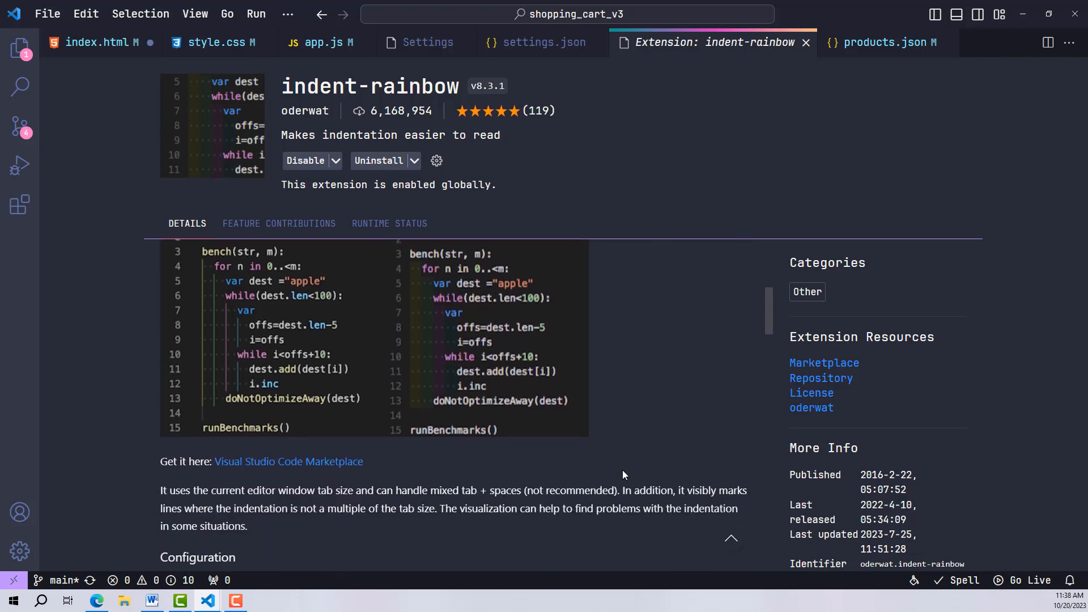
pyautogui.scroll(-3)
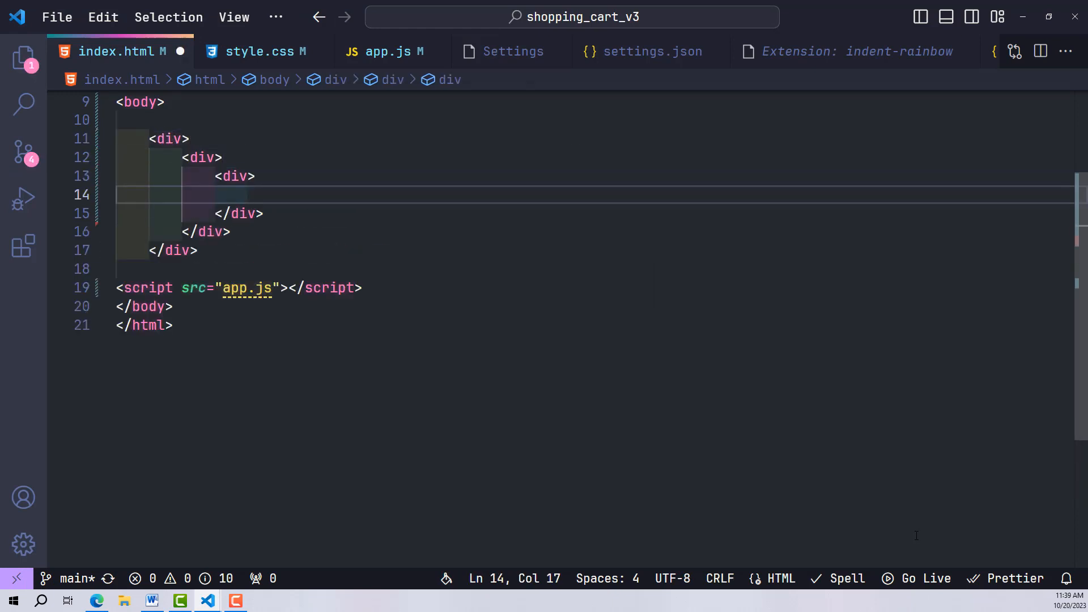
pyautogui.write('He')
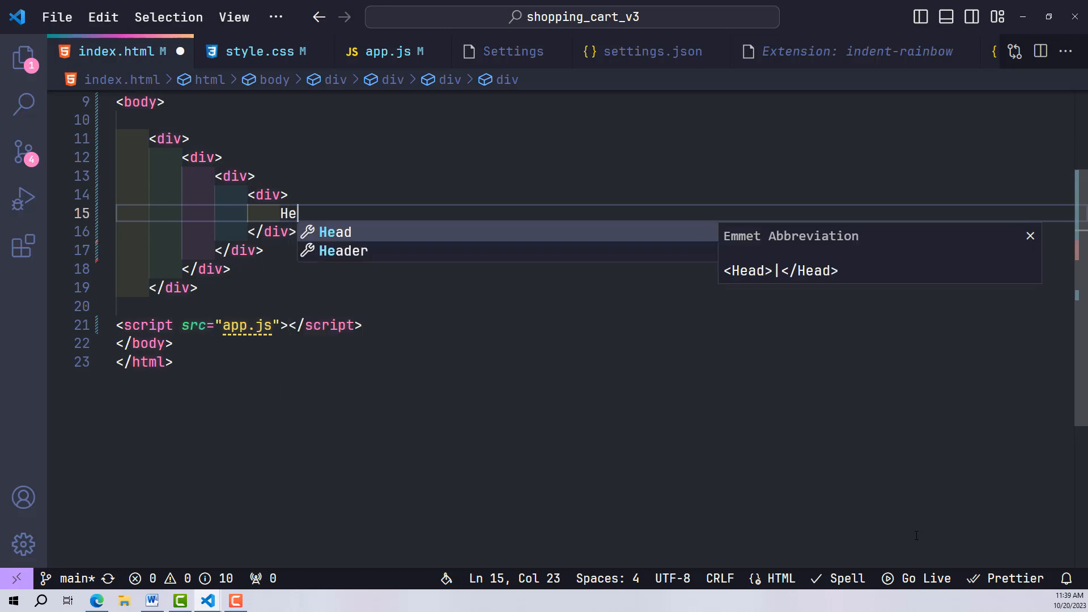
pyautogui.write('llo')
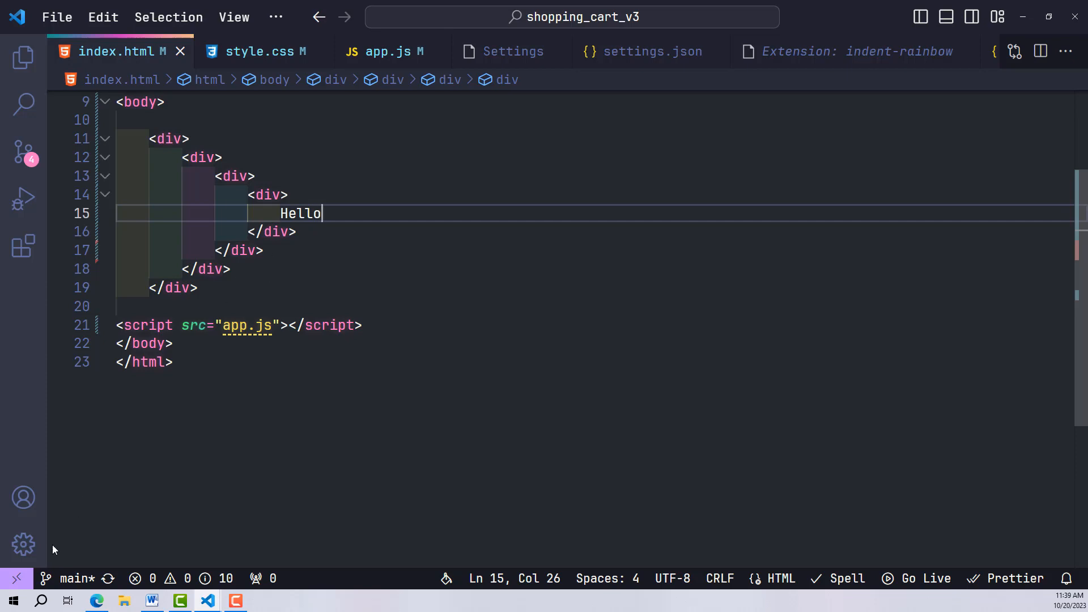
# Step: Fill indentRainbow.colors in settings.json with #AE169933, #6D09AF33, #530BA533, #450CA133, #380C9D33
pyautogui.click(22, 544)
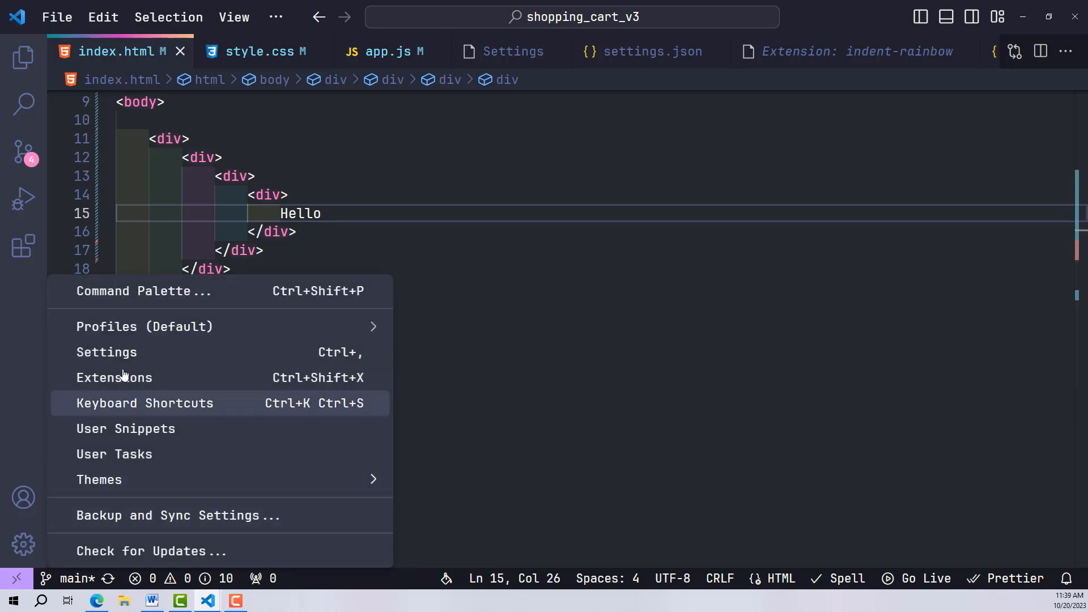
pyautogui.click(107, 351)
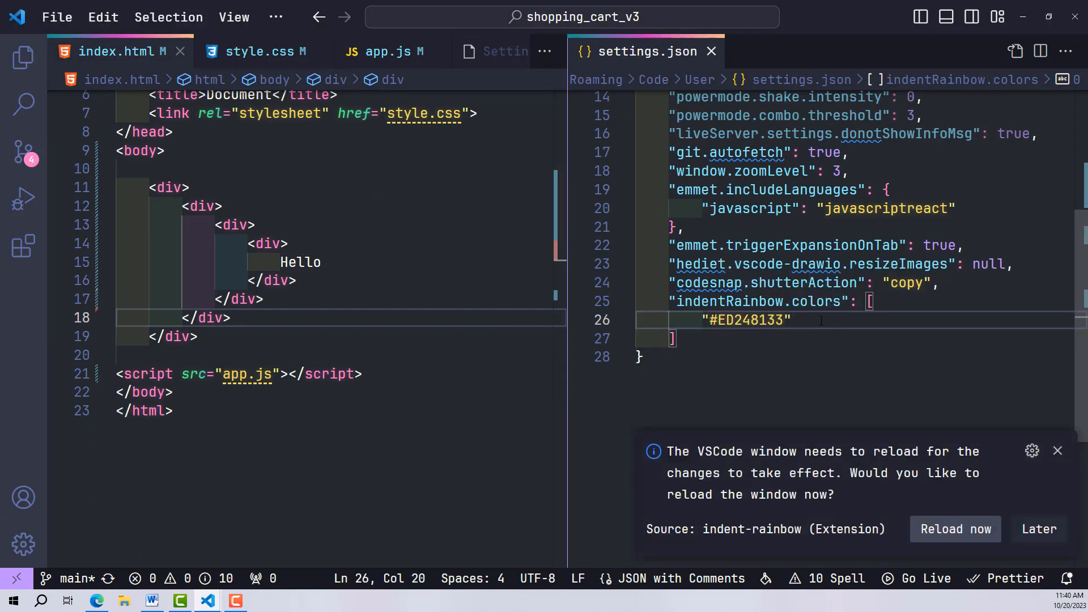
pyautogui.write('"#AE169933"')
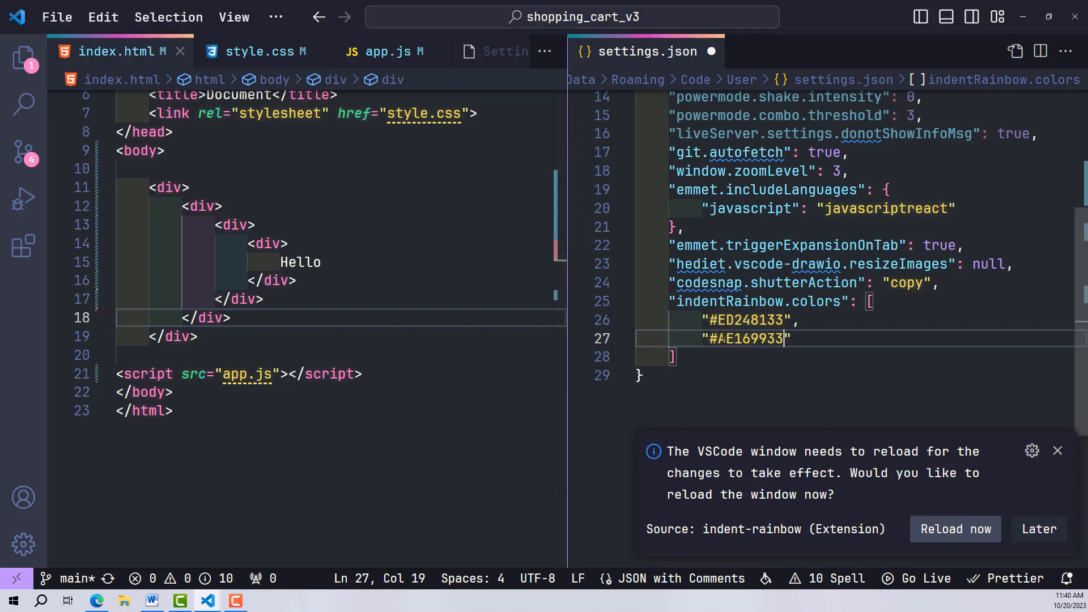
pyautogui.write('"6D09AF33",')
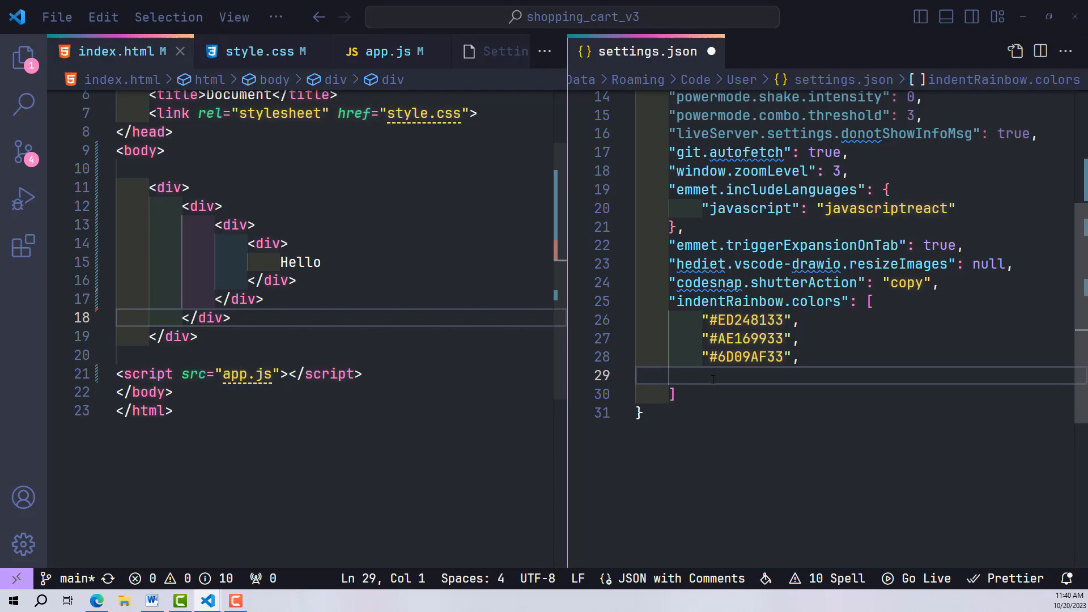
pyautogui.write('"#530BA533",')
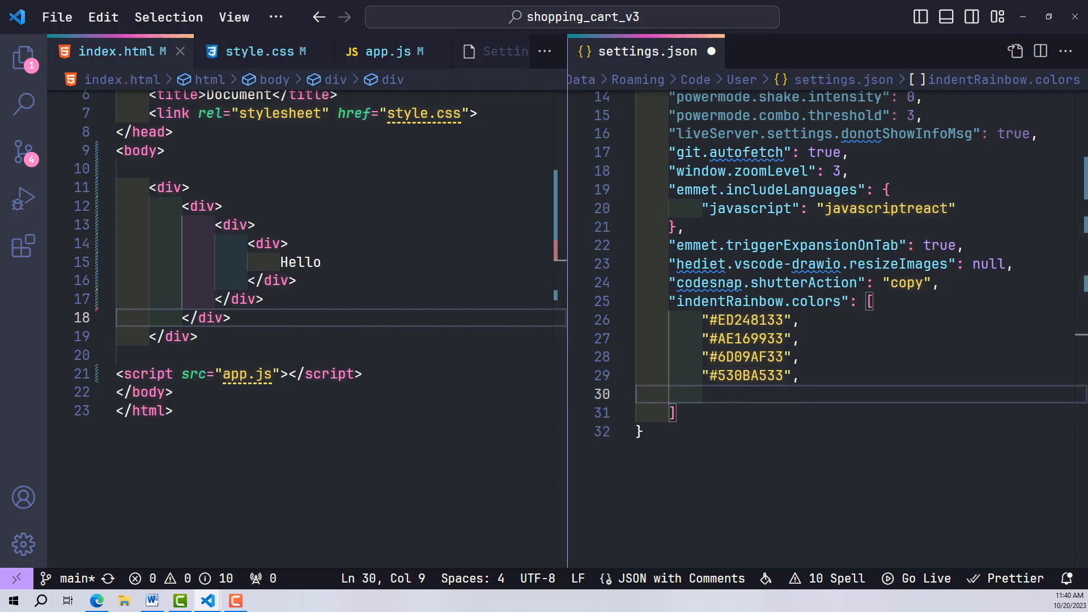
pyautogui.write('"#450CA133",')
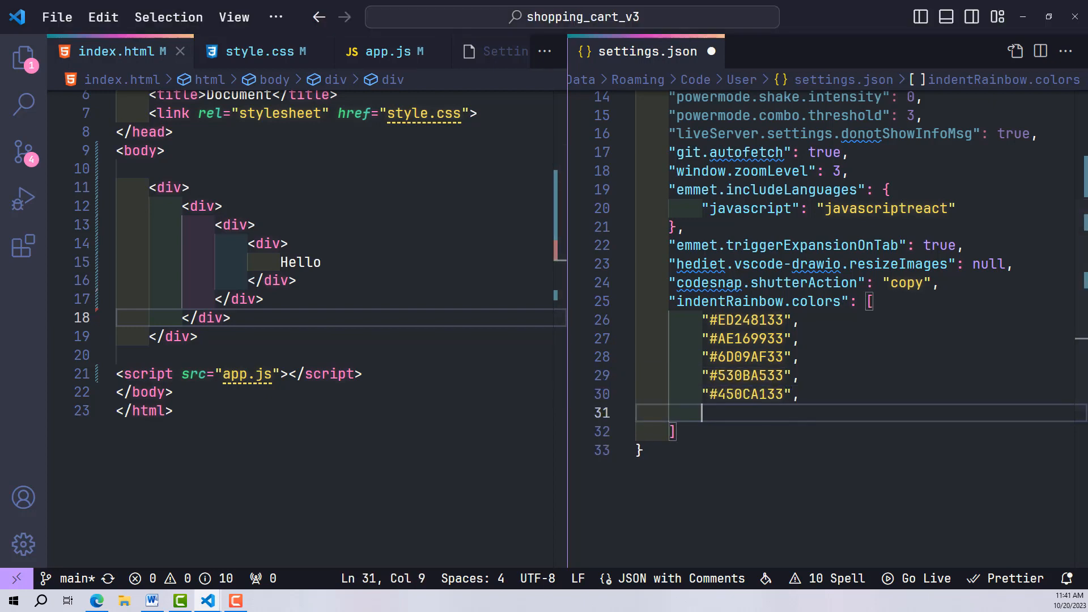
pyautogui.write('""#380C9D33",')
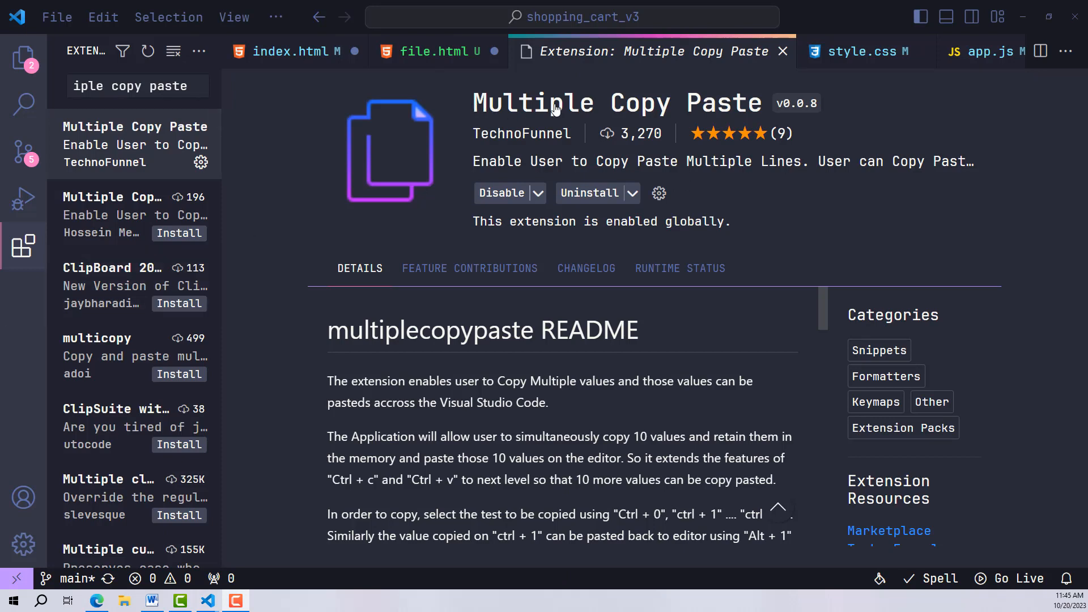
# Step: Expand div{$}*9 into nine numbered divs in index.html
pyautogui.scroll(-3)
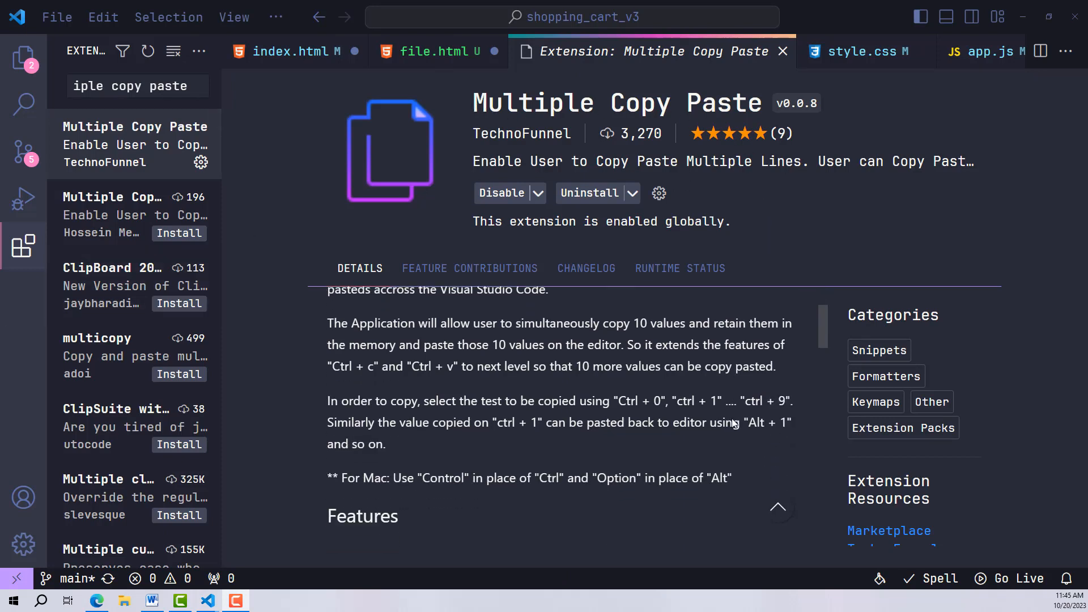
pyautogui.scroll(-3)
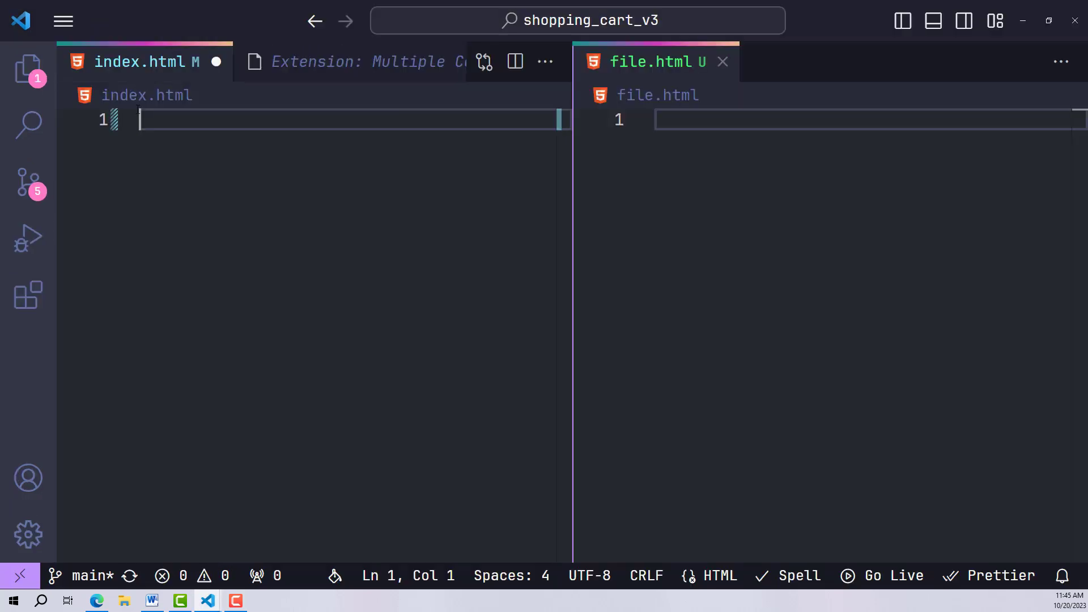
pyautogui.write('div')
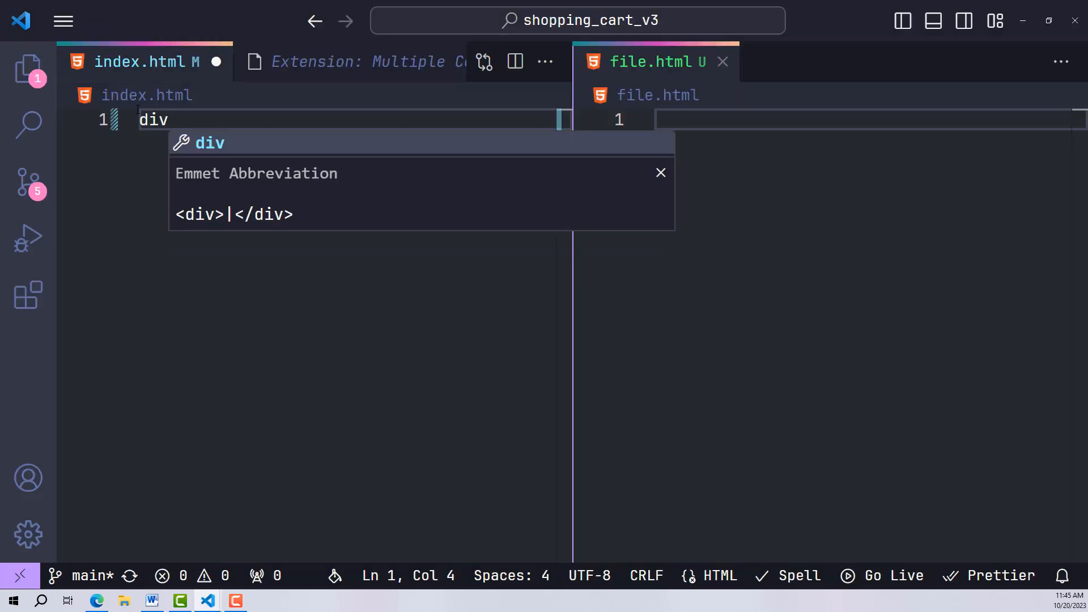
pyautogui.write('{$}')
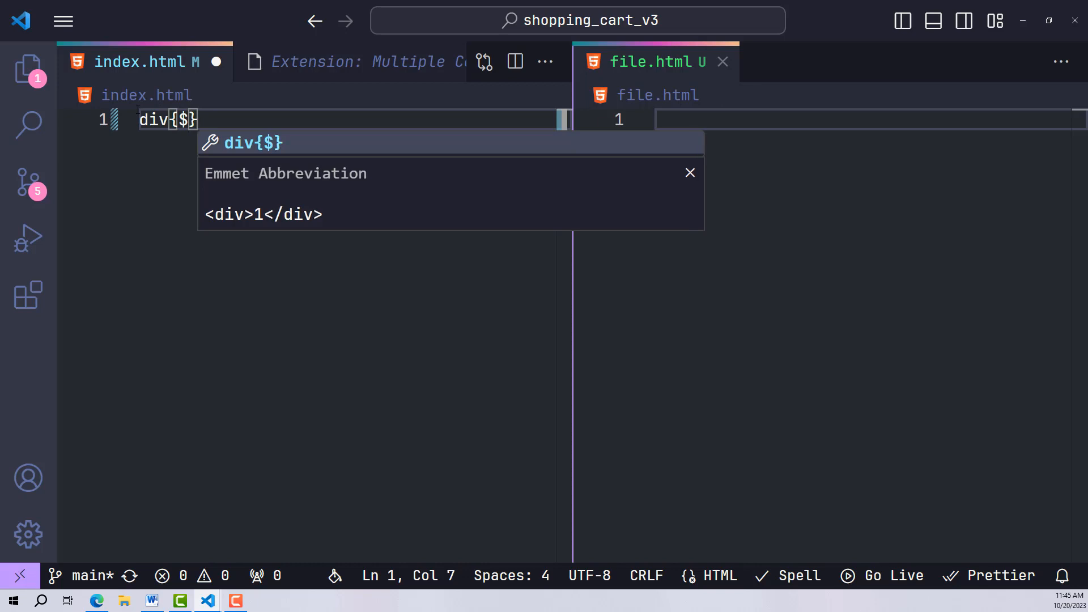
pyautogui.write('*9')
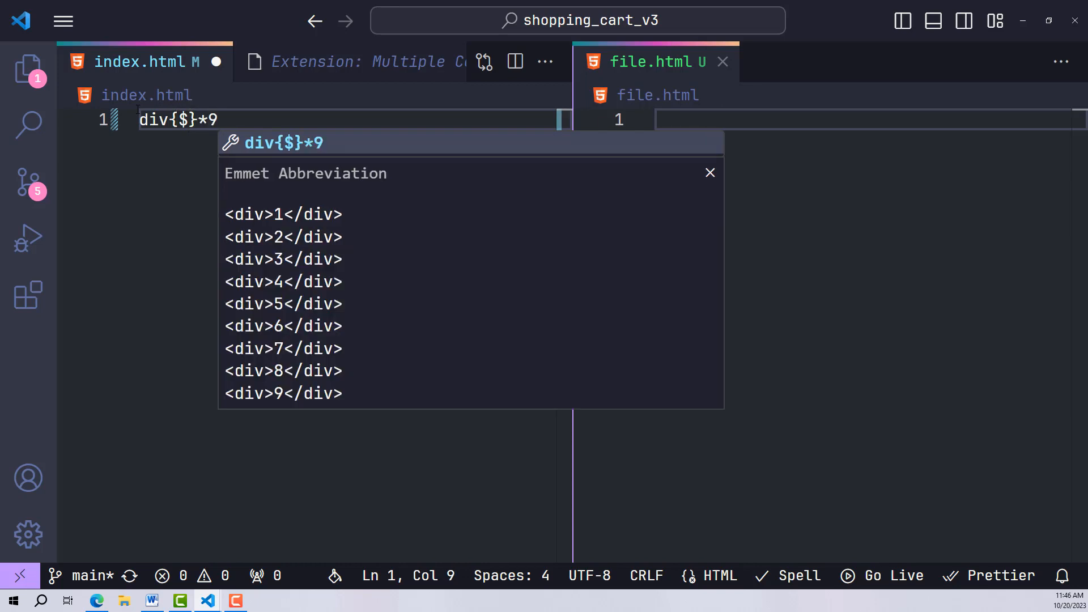
pyautogui.press('Tab')
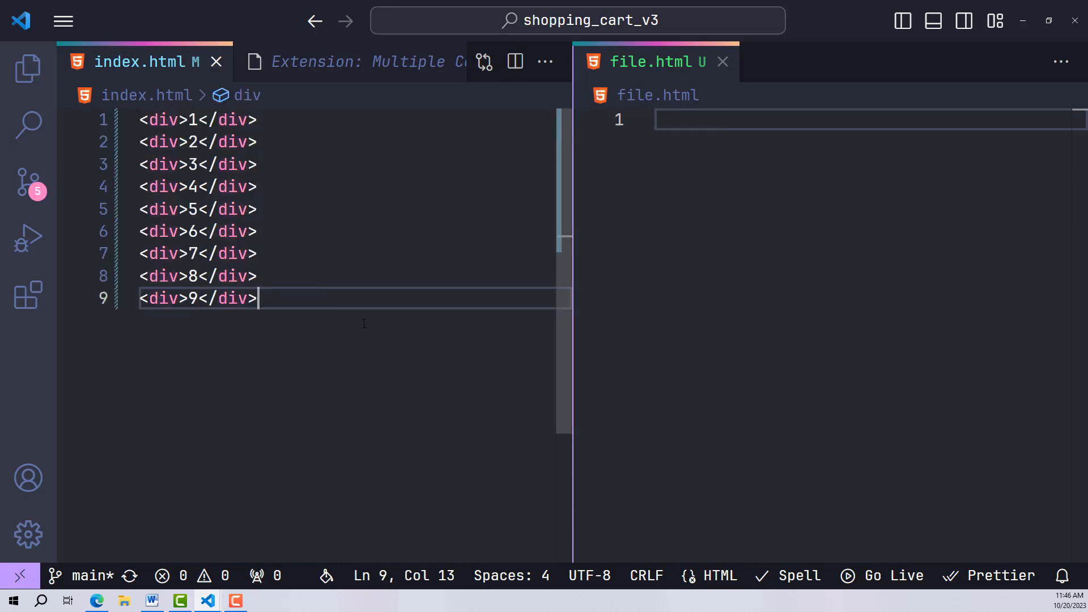
# Step: Copy lines into numbered clipboard slots and paste stored lines into file.html
pyautogui.press('Ctrl+1')
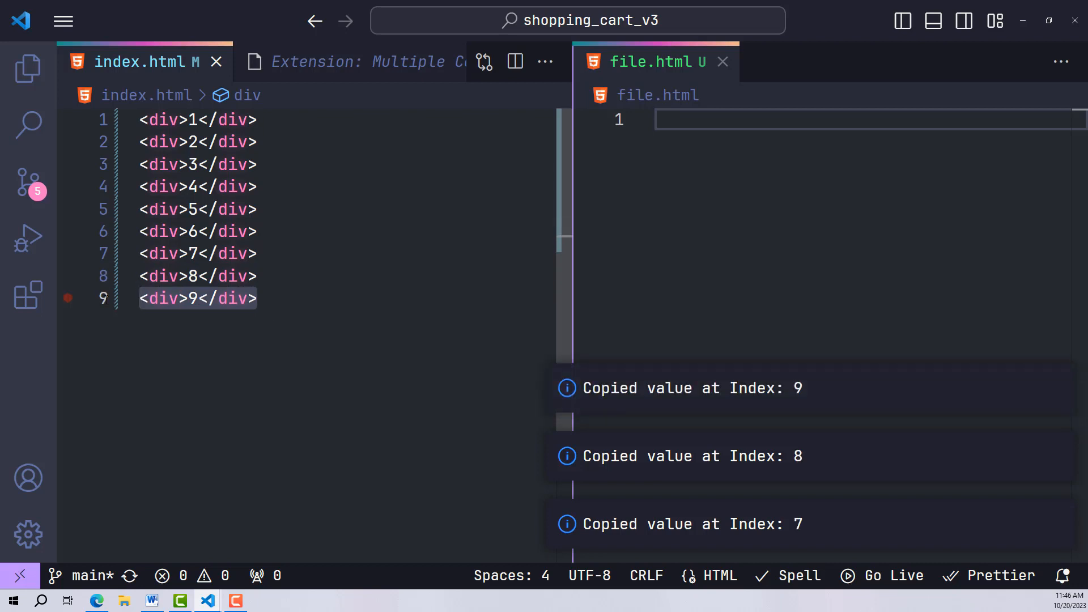
pyautogui.press('Alt+1')
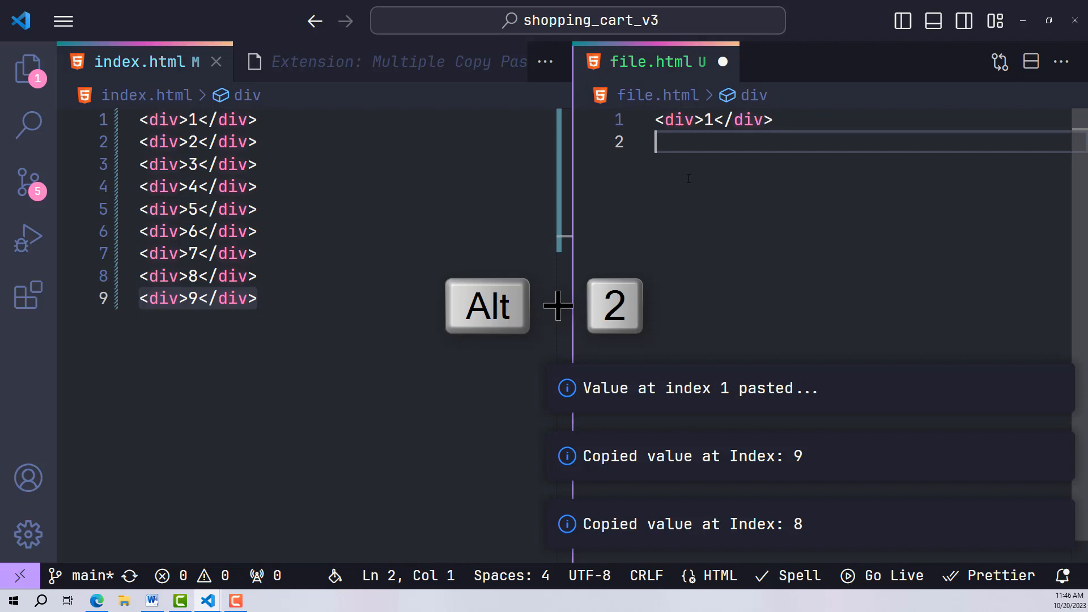
pyautogui.press('Alt+2')
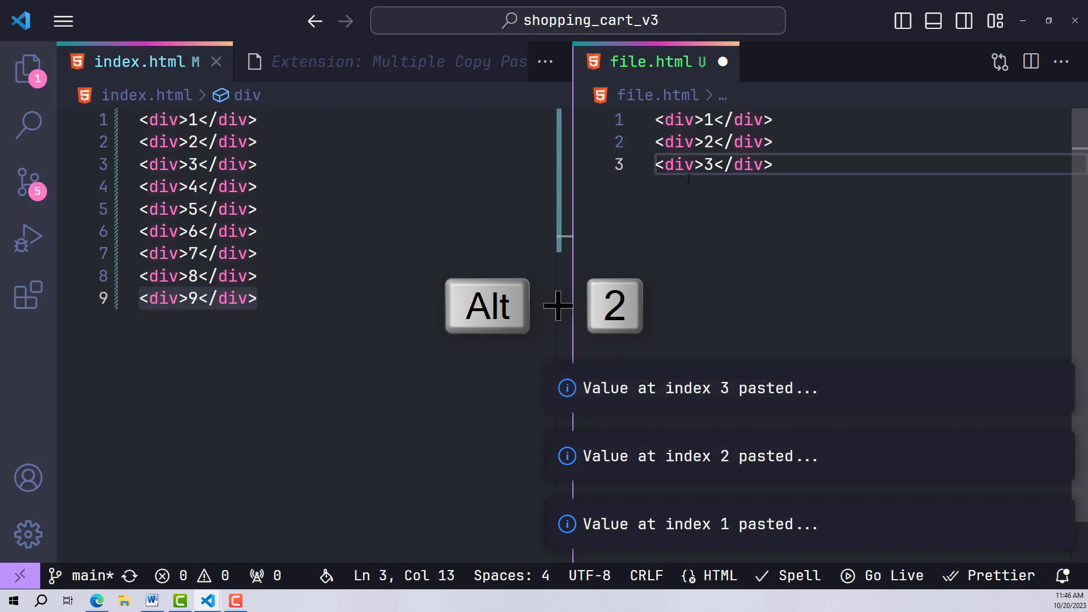
pyautogui.press('Alt+2')
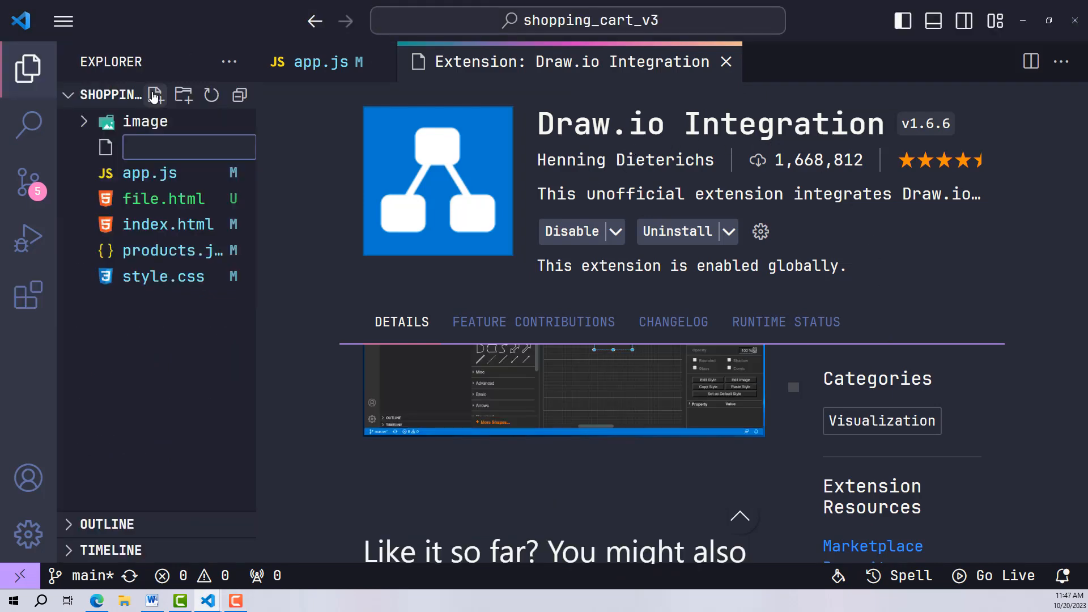
# Step: Name a new Explorer file beginning 'test.dr' for a Draw.io diagram
pyautogui.write('test.')
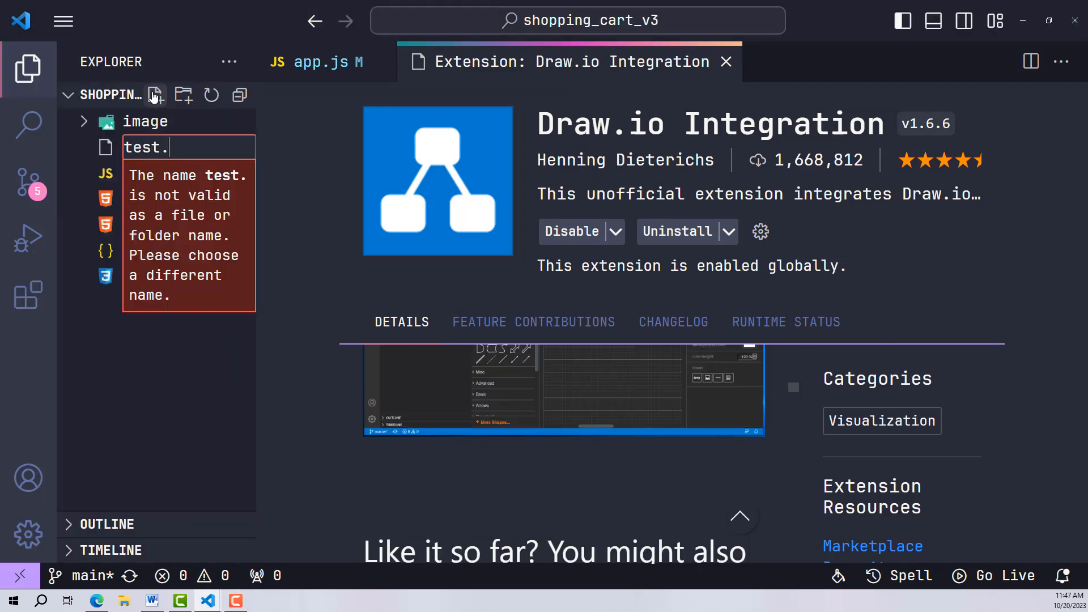
pyautogui.write('dr')
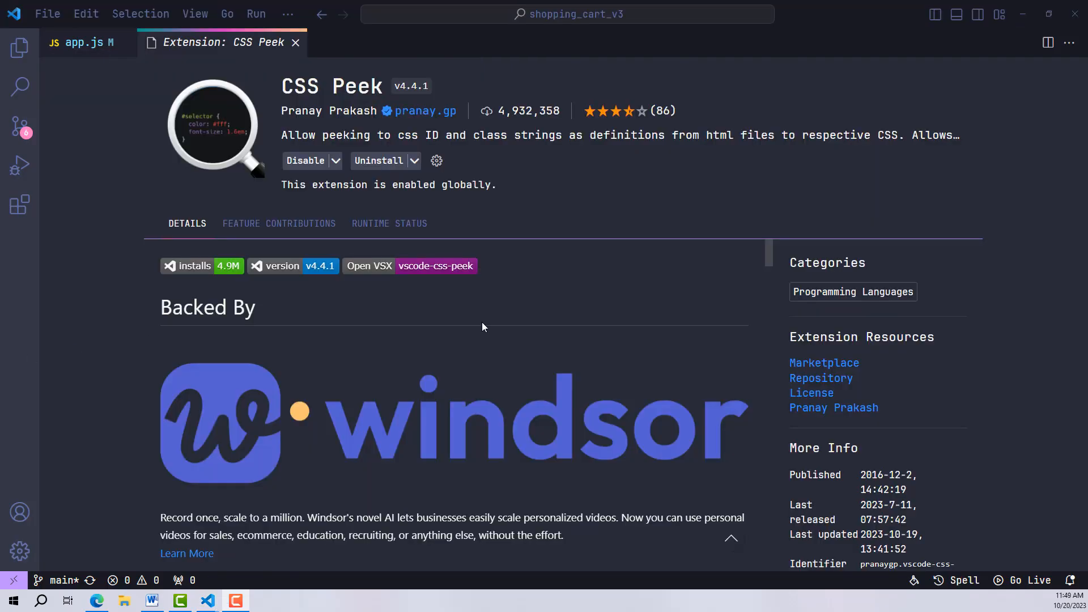
# Step: Peek the .container rule from index.html and add a padding property to it
pyautogui.scroll(-3)
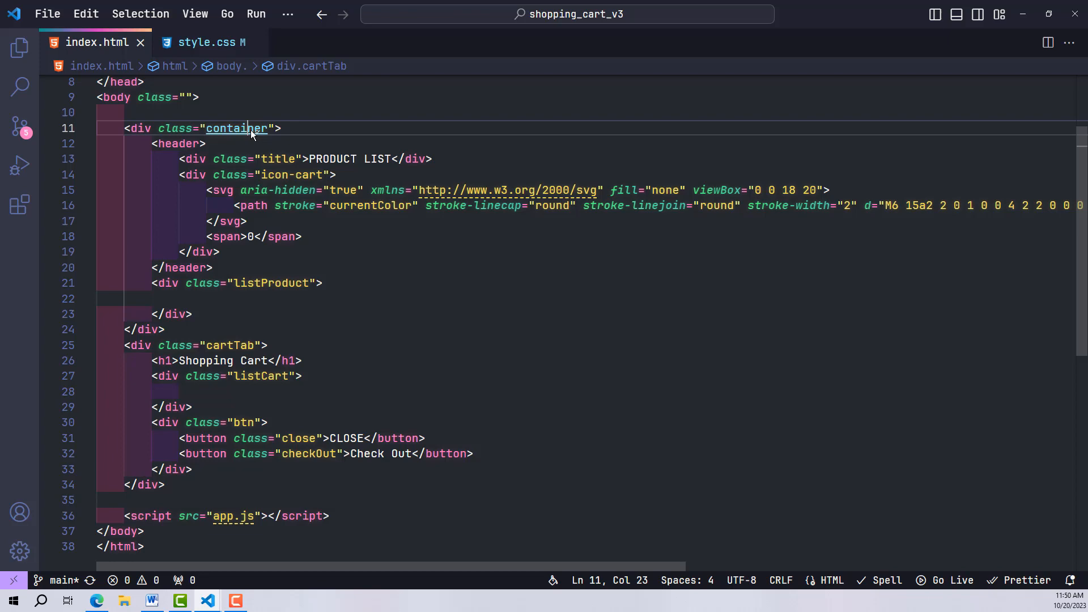
pyautogui.click(237, 128)
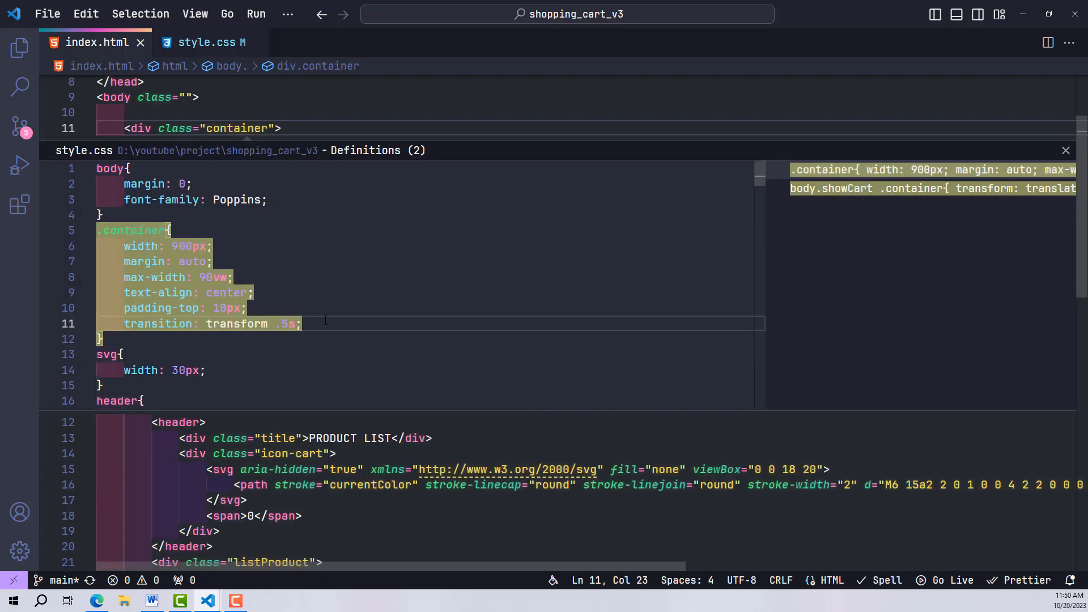
pyautogui.press('Enter')
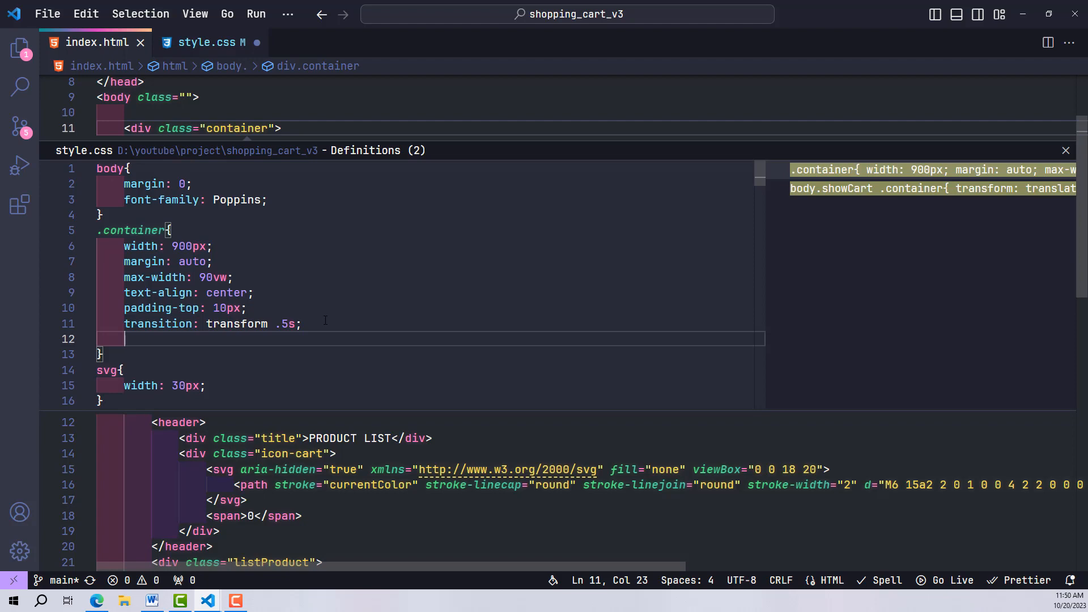
pyautogui.write('pa')
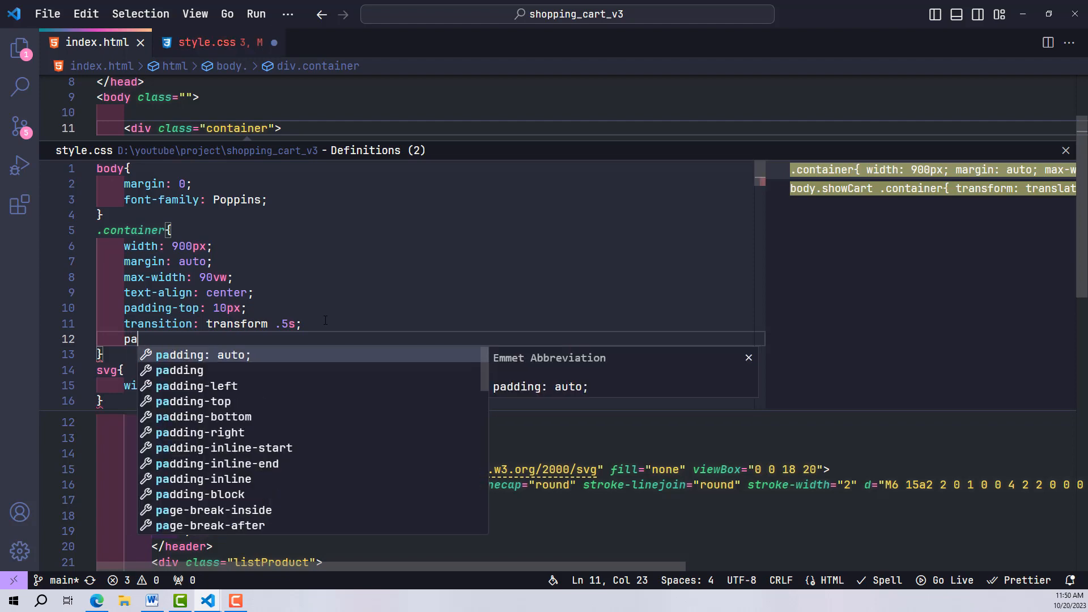
pyautogui.press('Tab')
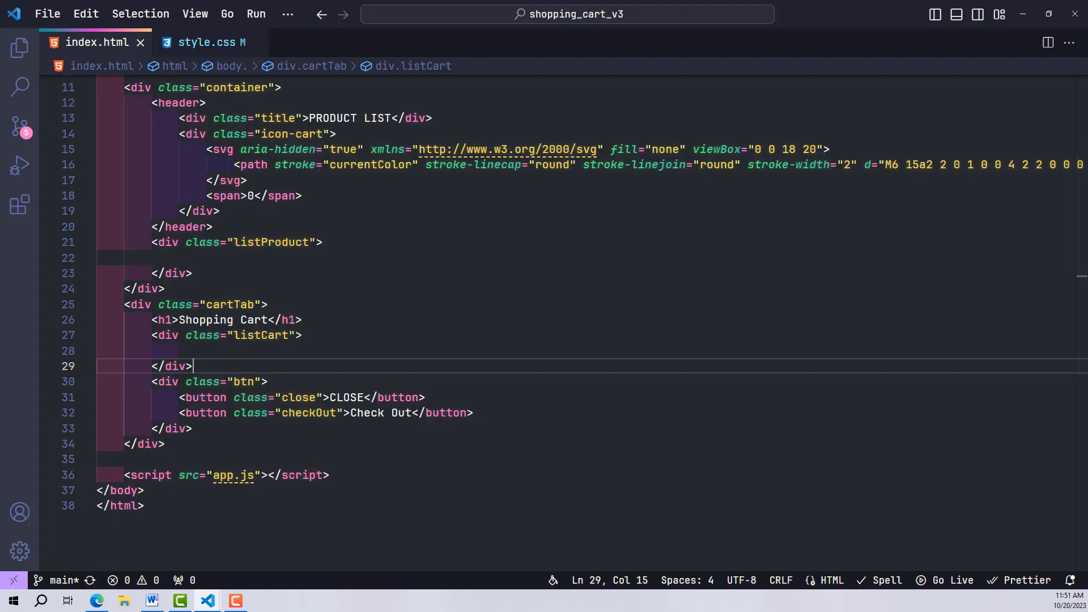
# Step: Edit app.js and start a new declaration on the blank line above initApp
pyautogui.click(19, 204)
pyautogui.write('let l')
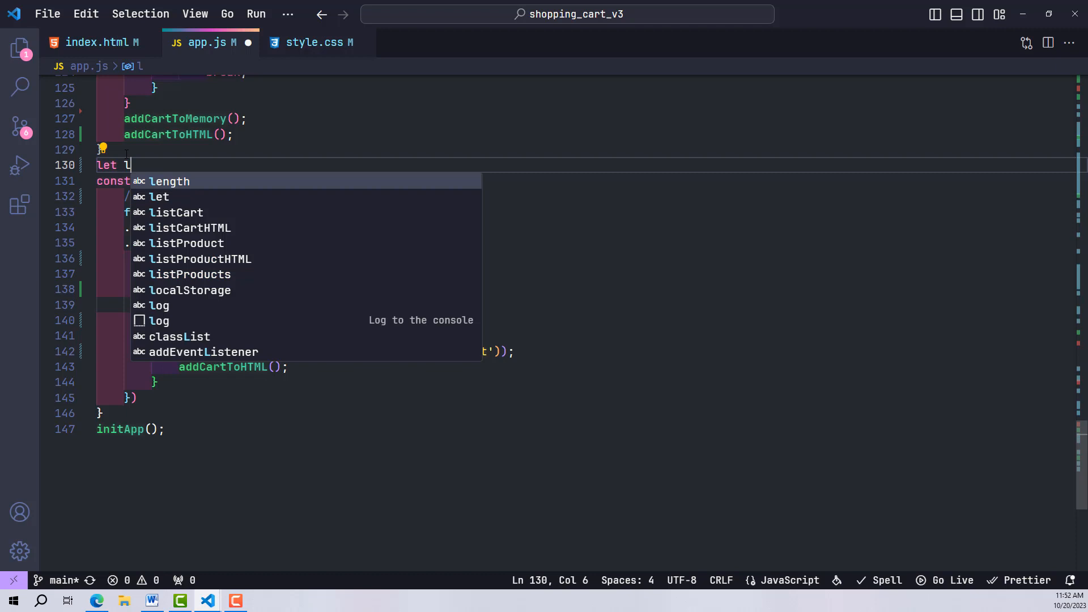
pyautogui.write('istIt')
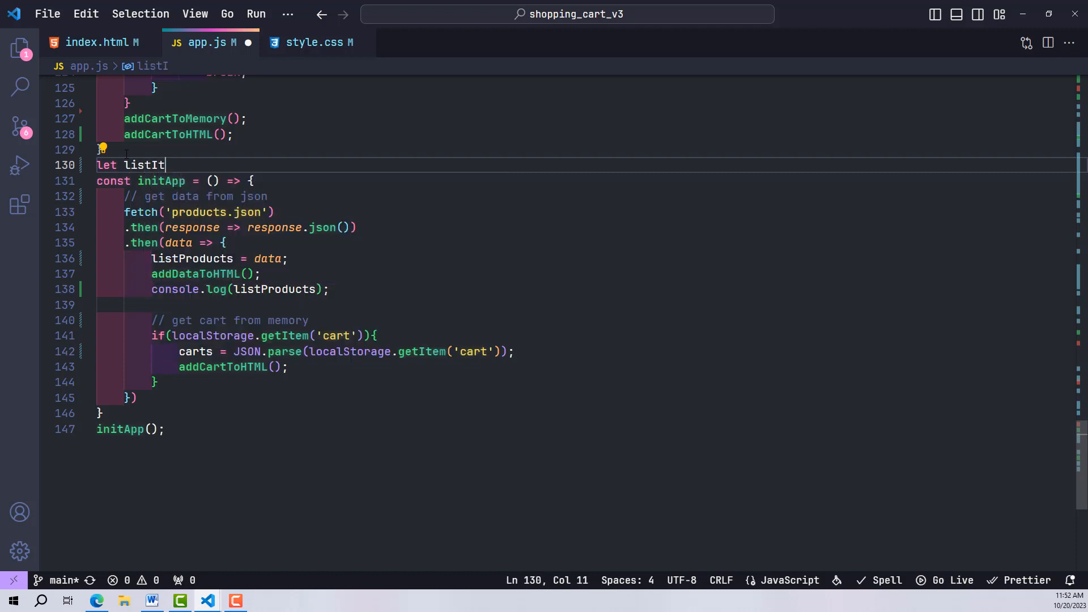
pyautogui.write('m = null;')
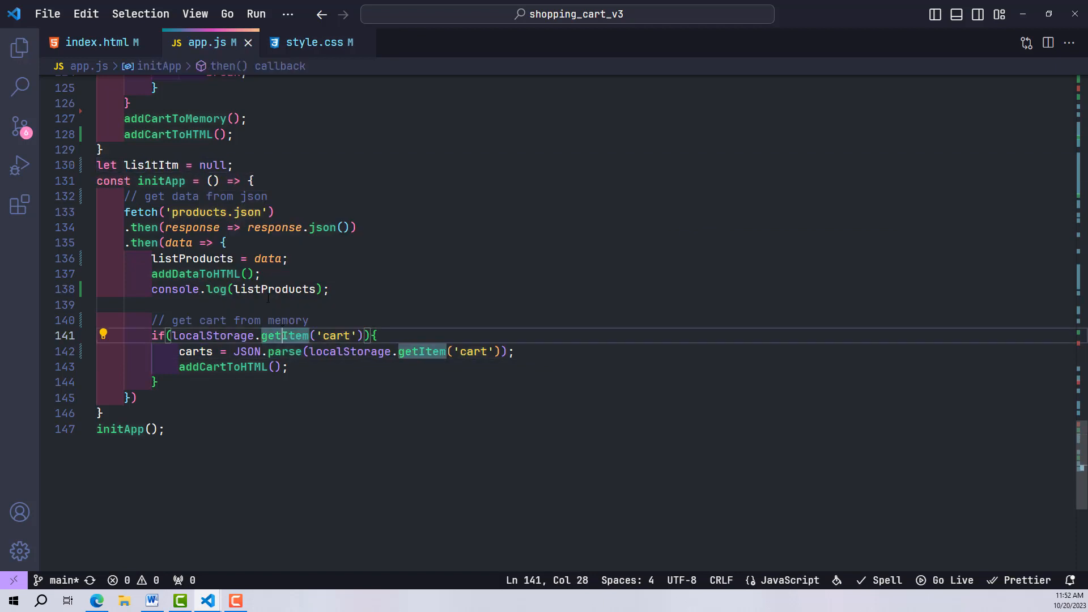
pyautogui.click(20, 204)
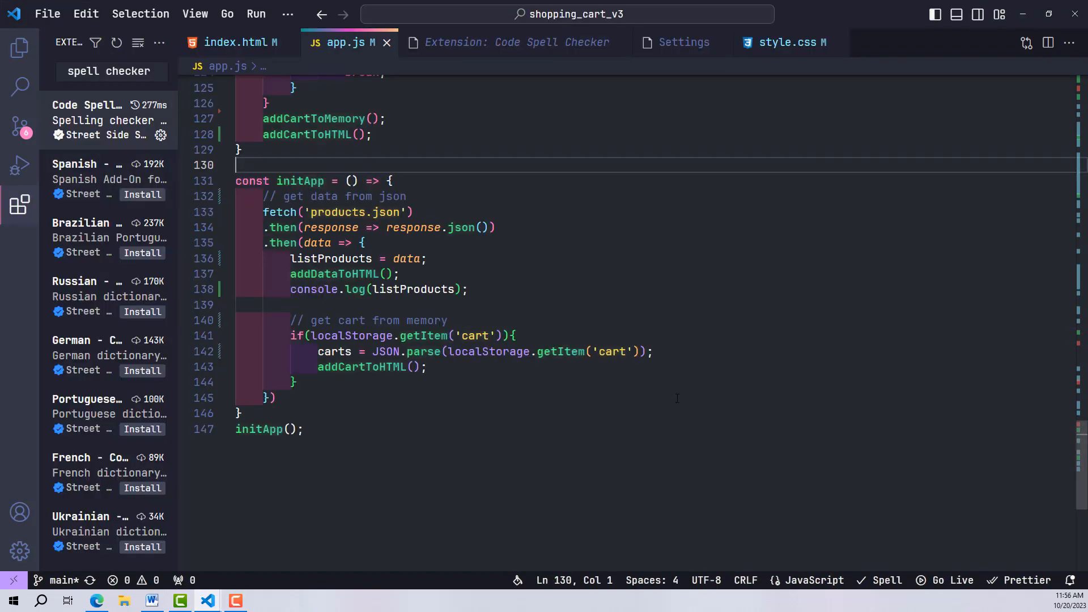
# Step: Declare 'let itemFirst = null;' and correct the flagged 'Firsst' typo to 'First'
pyautogui.write('let')
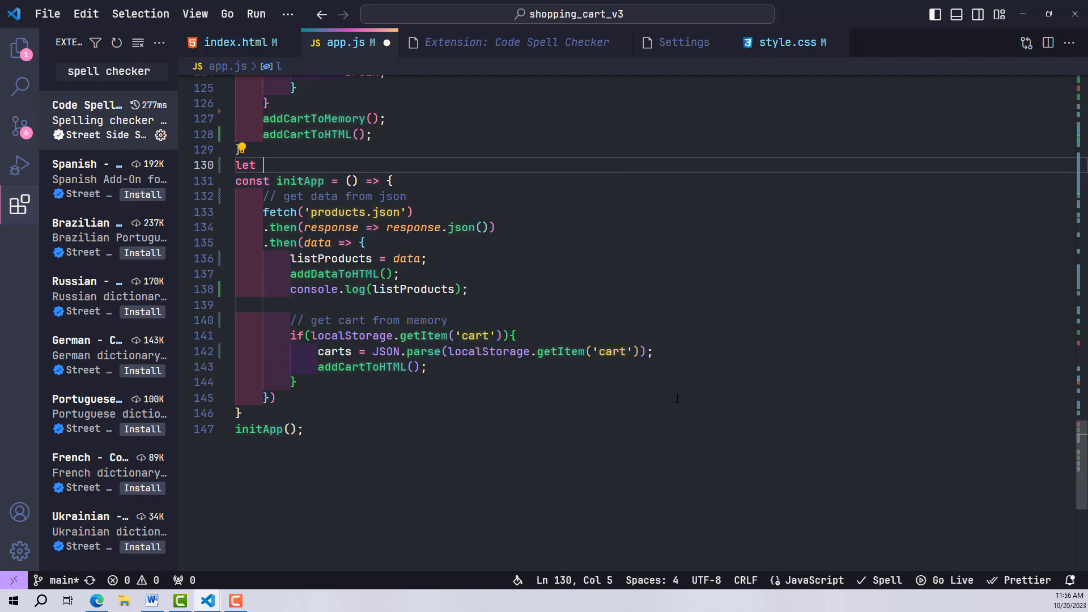
pyautogui.write('itemF')
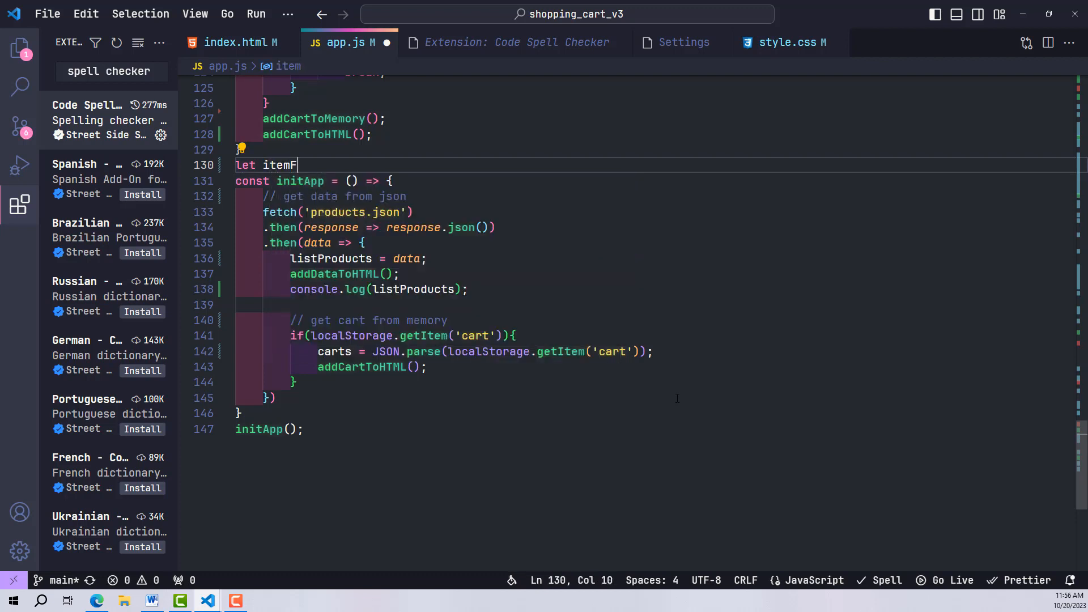
pyautogui.write('irsst')
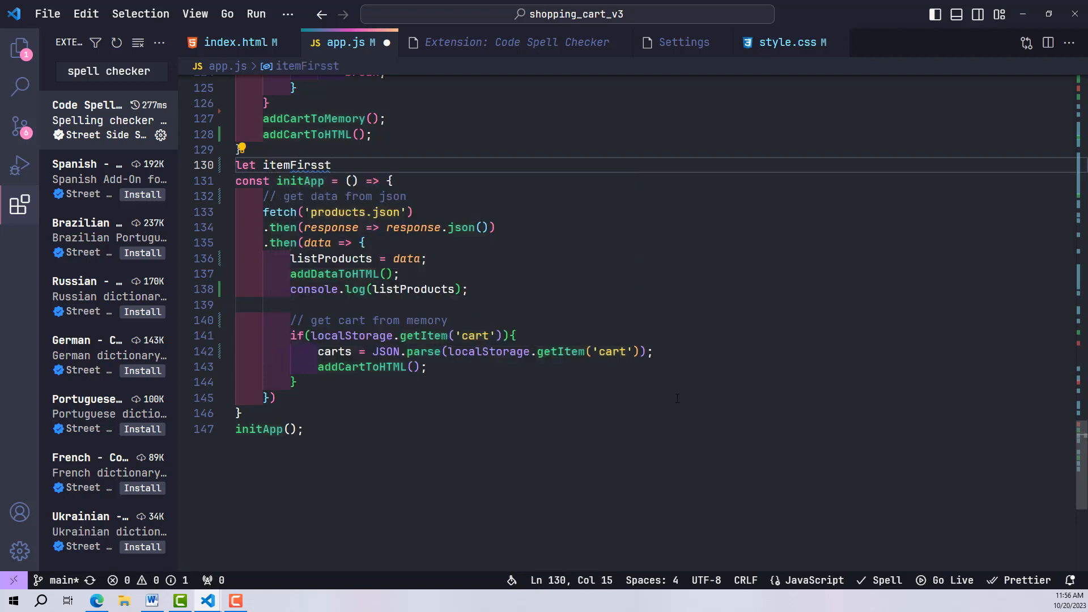
pyautogui.write('= null;')
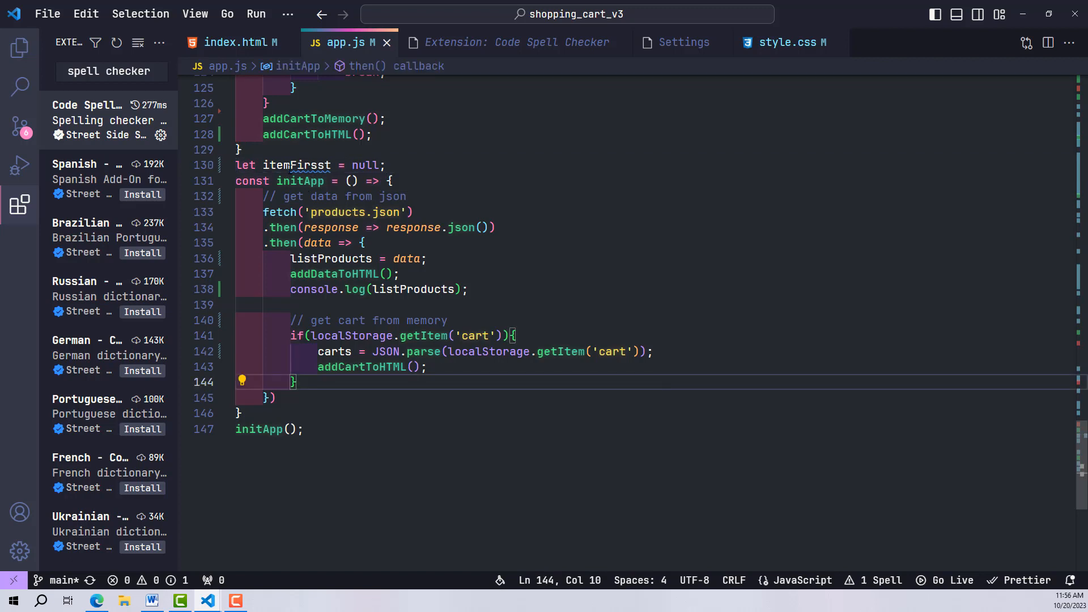
pyautogui.moveTo(296, 166)
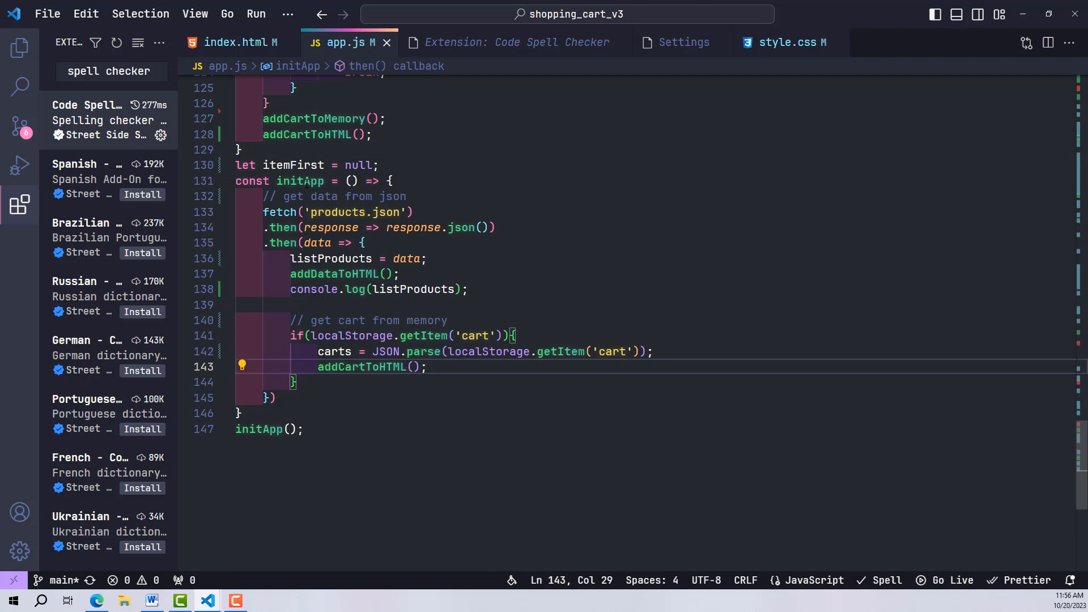
pyautogui.write('p')
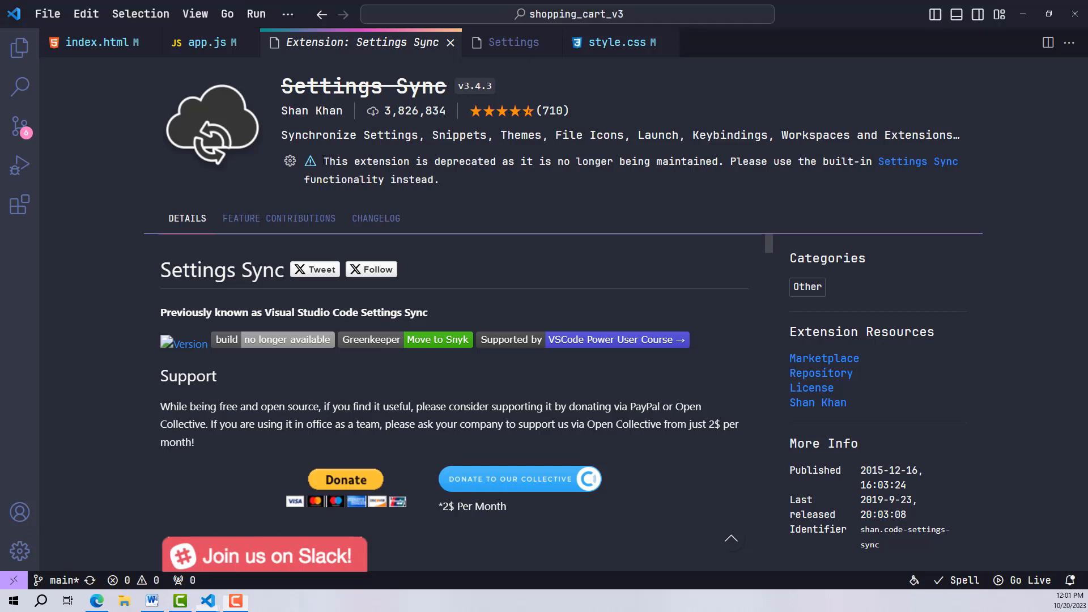
pyautogui.moveTo(323, 162); pyautogui.dragTo(517, 162)
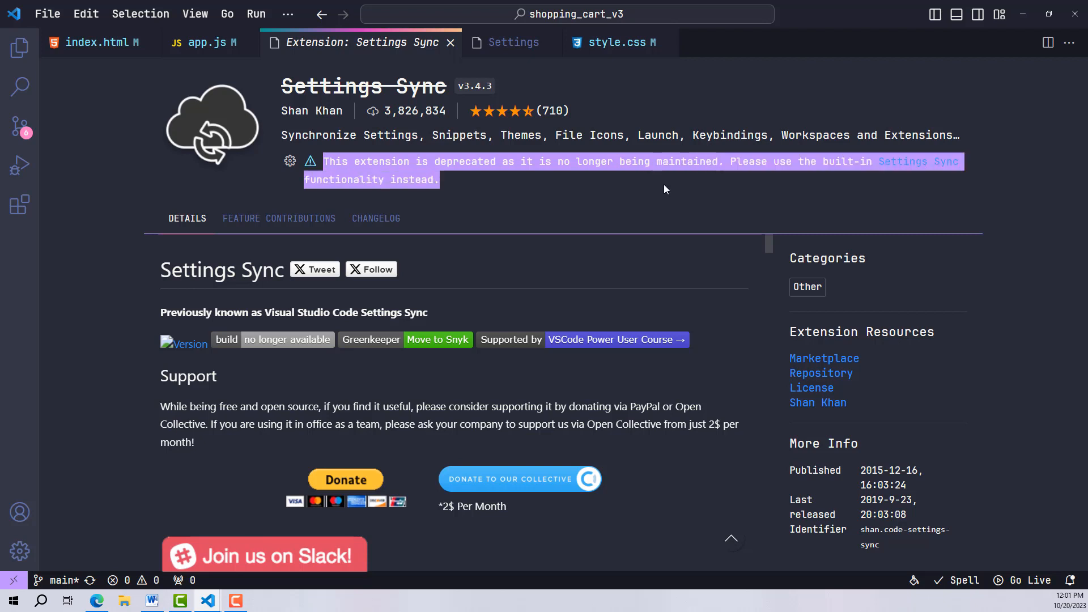
pyautogui.moveTo(598, 214)
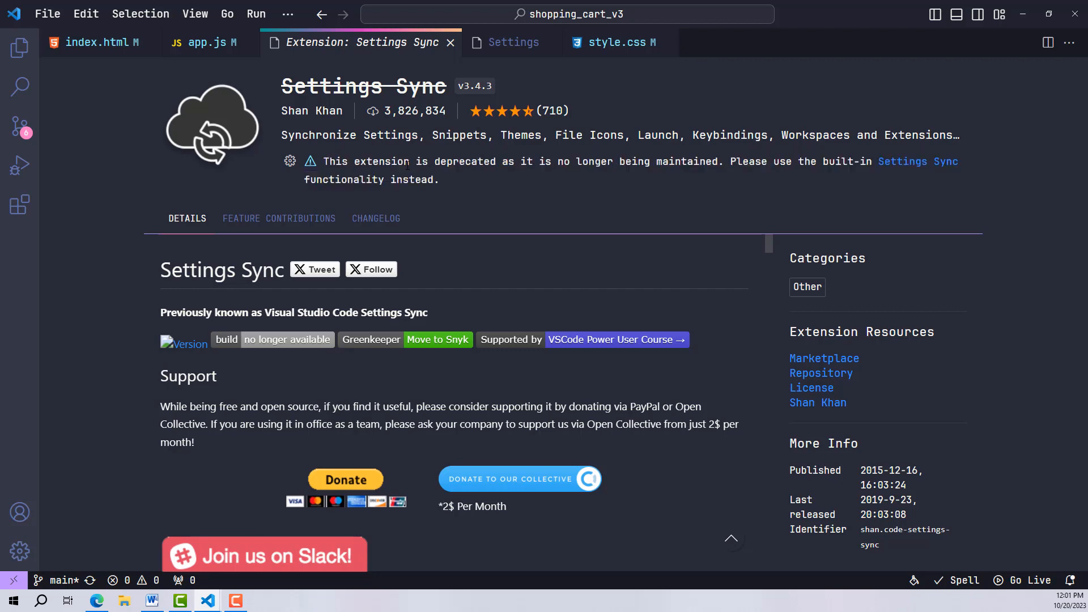
pyautogui.moveTo(639, 481)
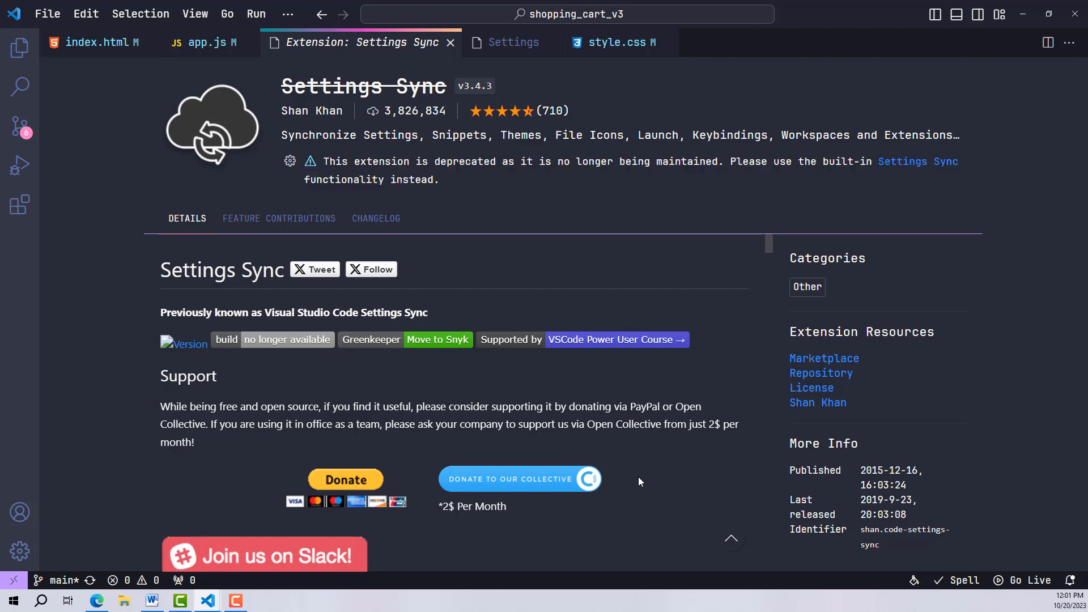
pyautogui.scroll(-3)
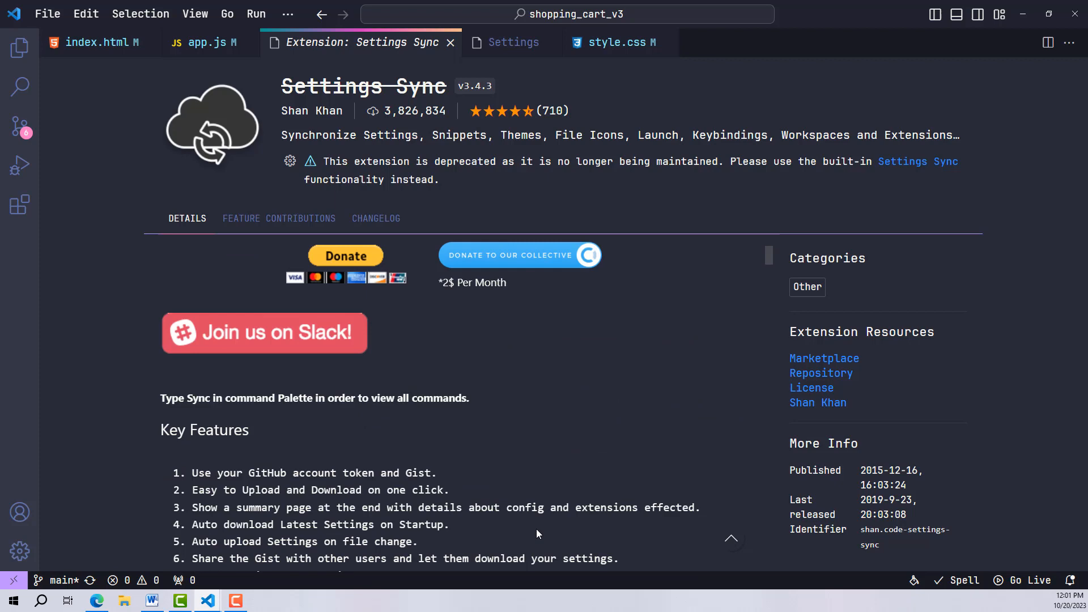
pyautogui.scroll(-3)
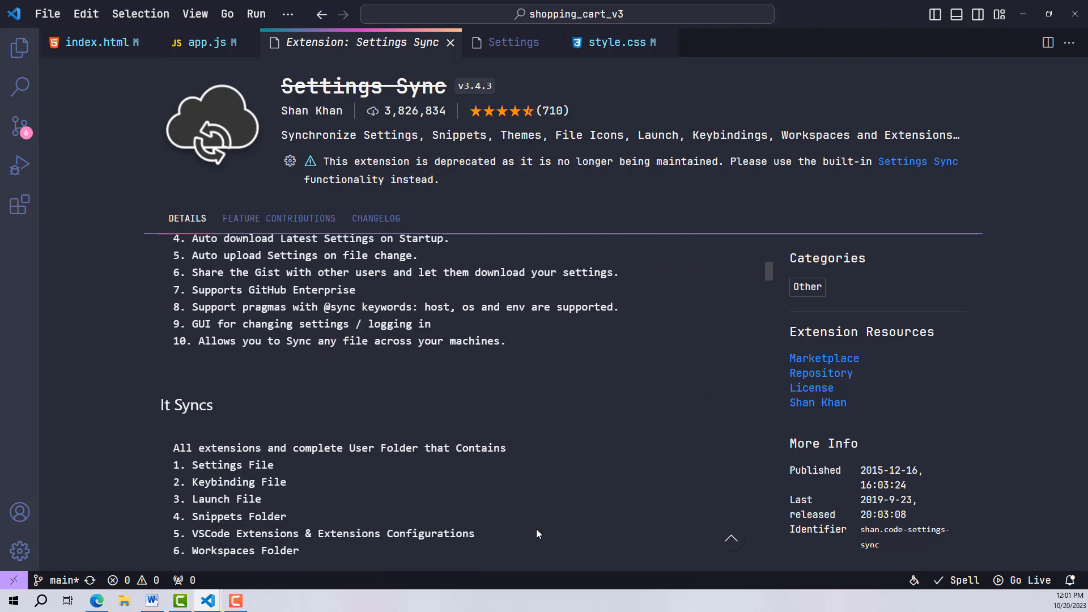
pyautogui.scroll(-3)
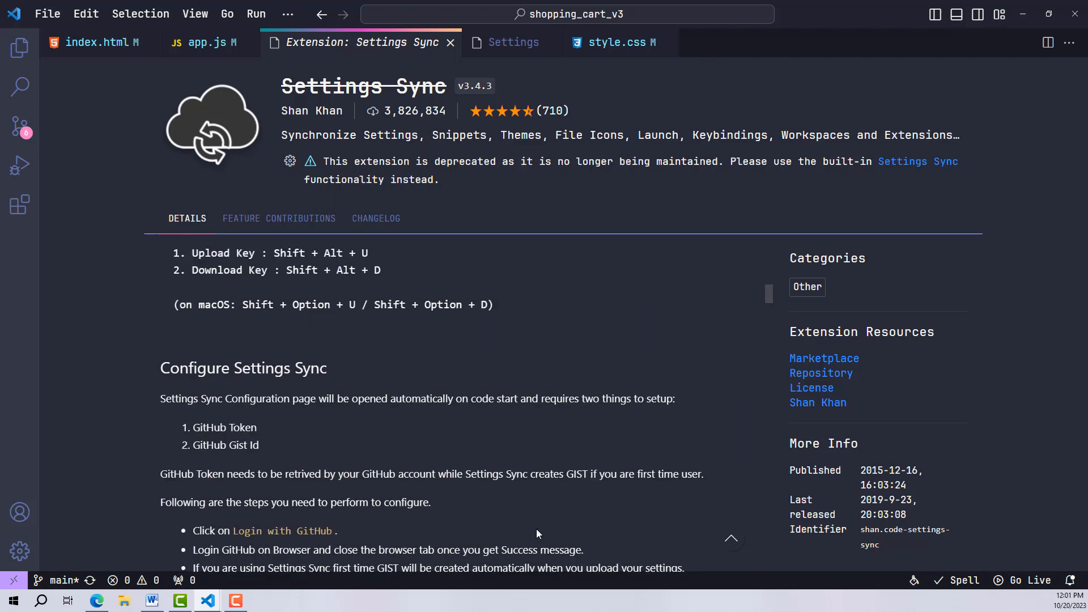
pyautogui.scroll(-3)
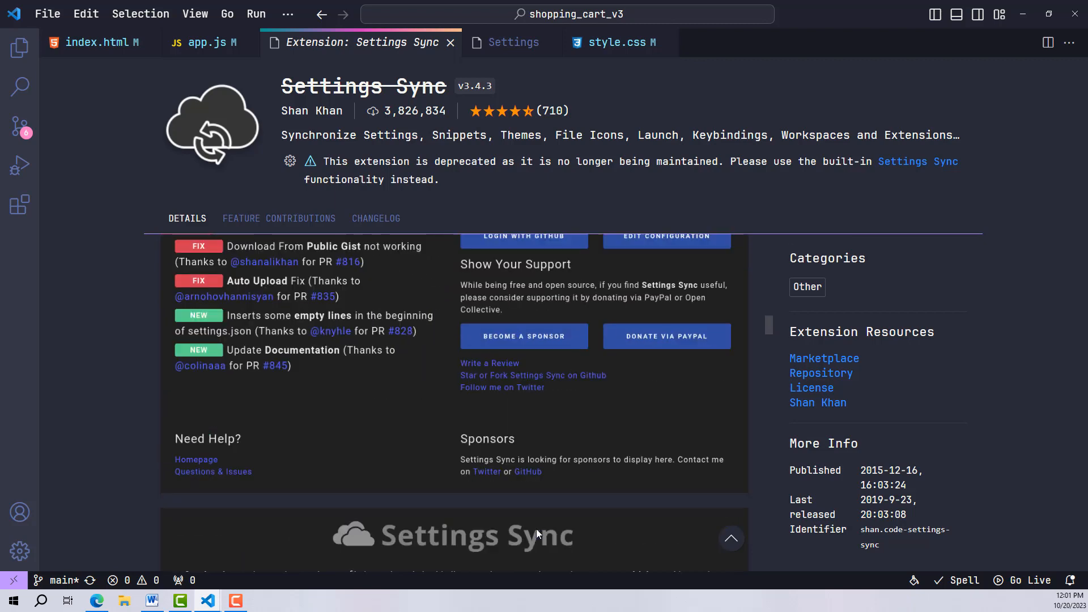
pyautogui.scroll(-3)
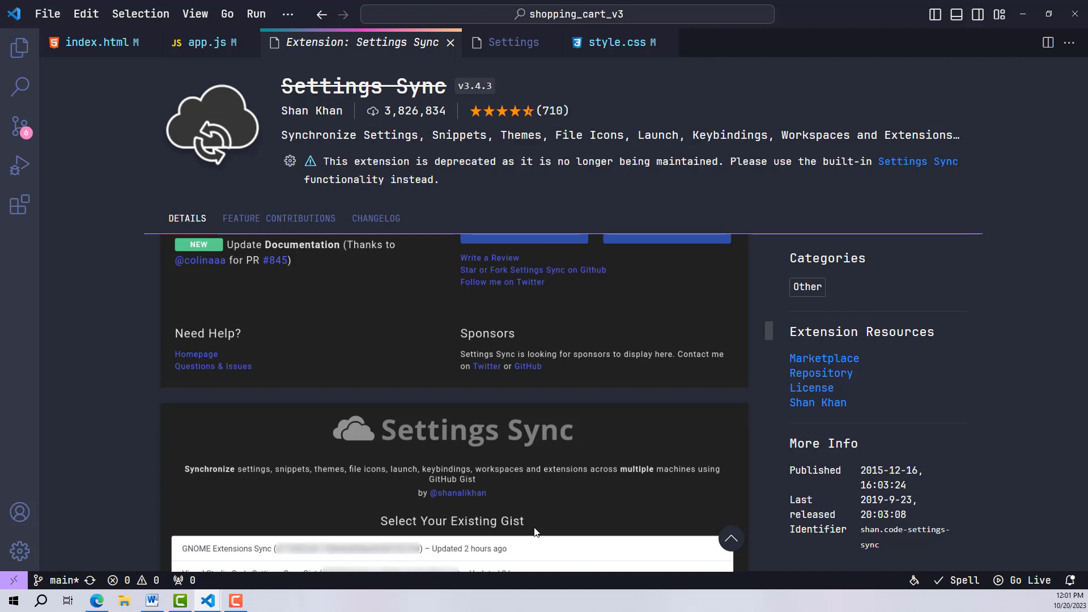
pyautogui.moveTo(533, 392)
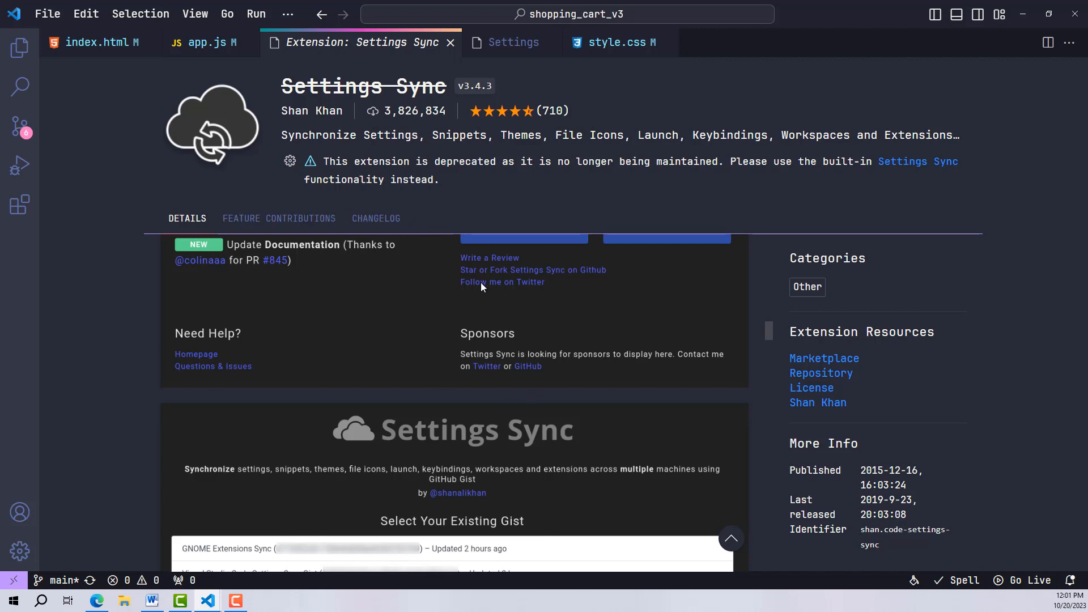
pyautogui.click(19, 551)
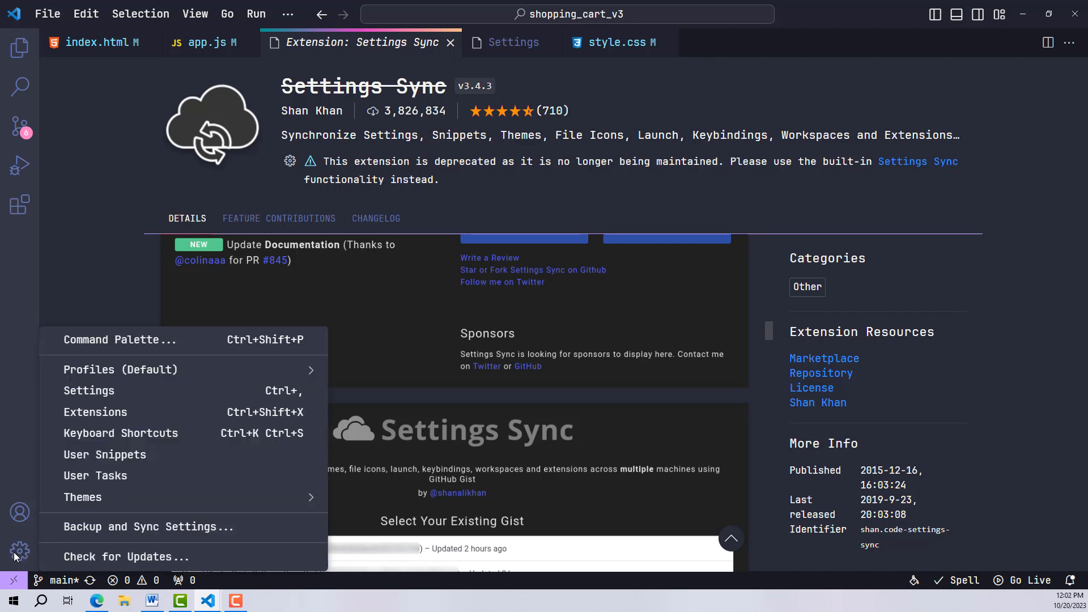
pyautogui.moveTo(100, 532)
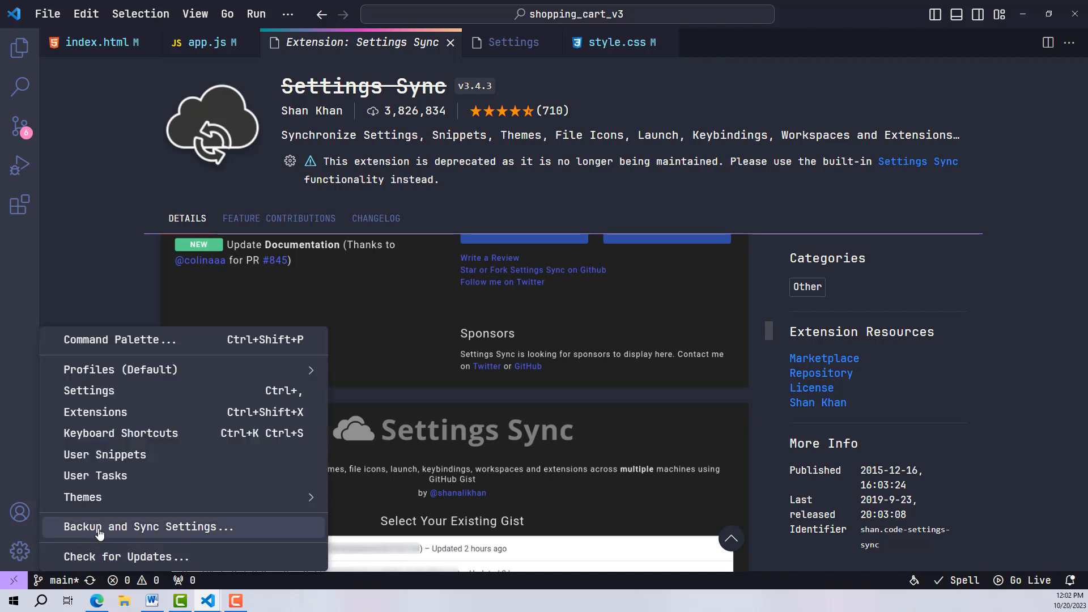
# Step: Start Backup and Sync Settings and sign in to turn sync on with the GitHub account
pyautogui.click(147, 525)
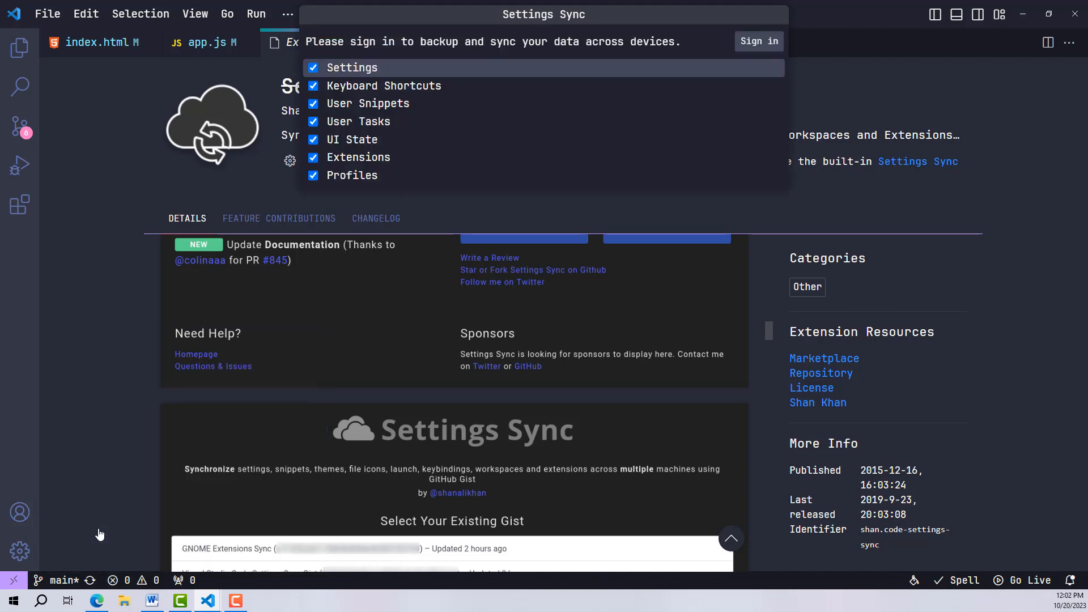
pyautogui.moveTo(383, 222)
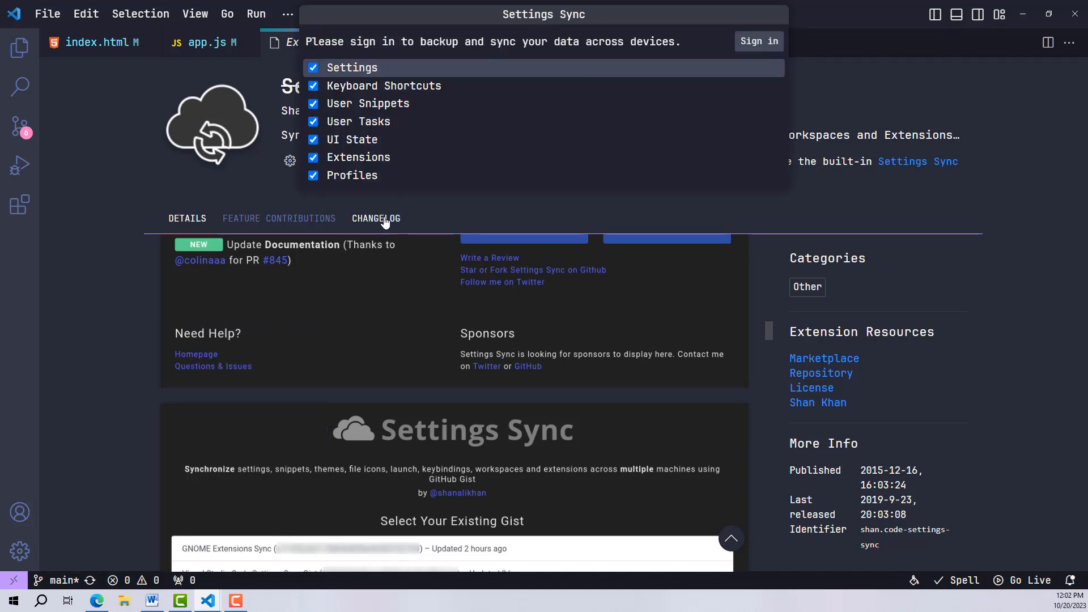
pyautogui.moveTo(381, 96)
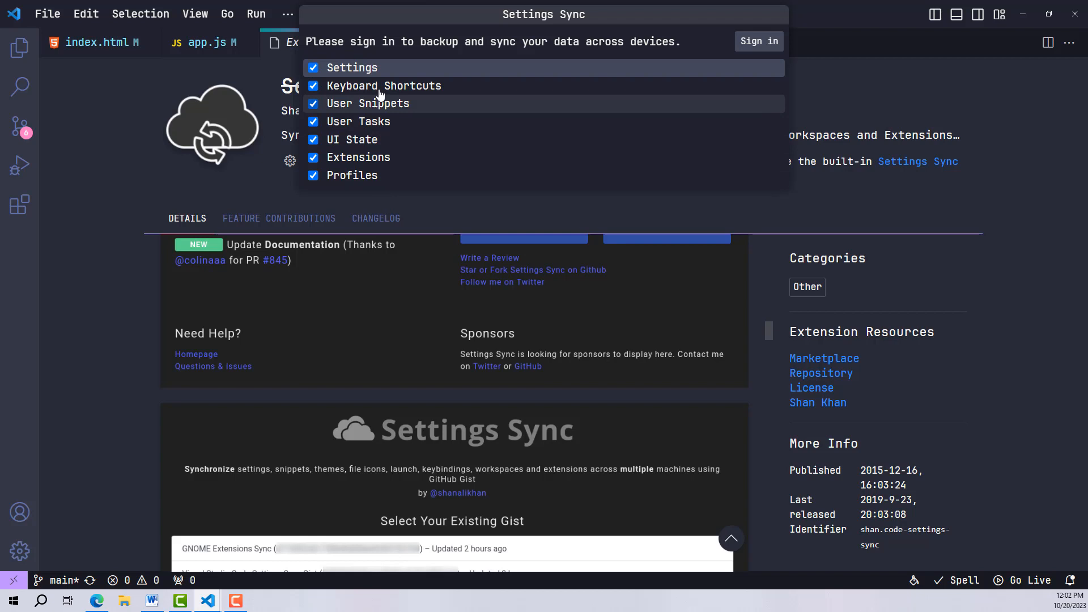
pyautogui.moveTo(347, 111)
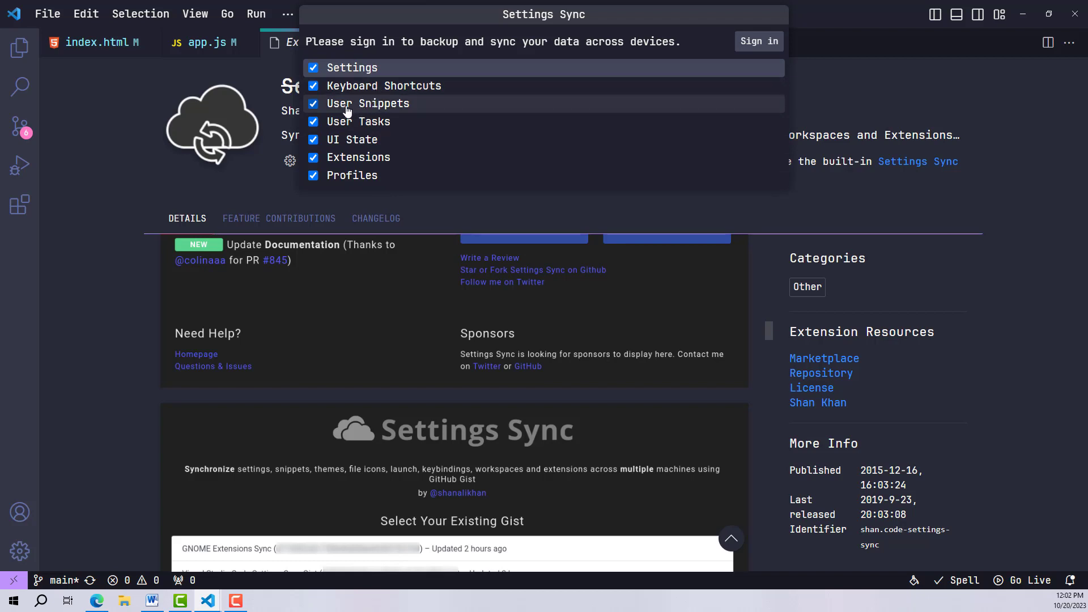
pyautogui.moveTo(334, 182)
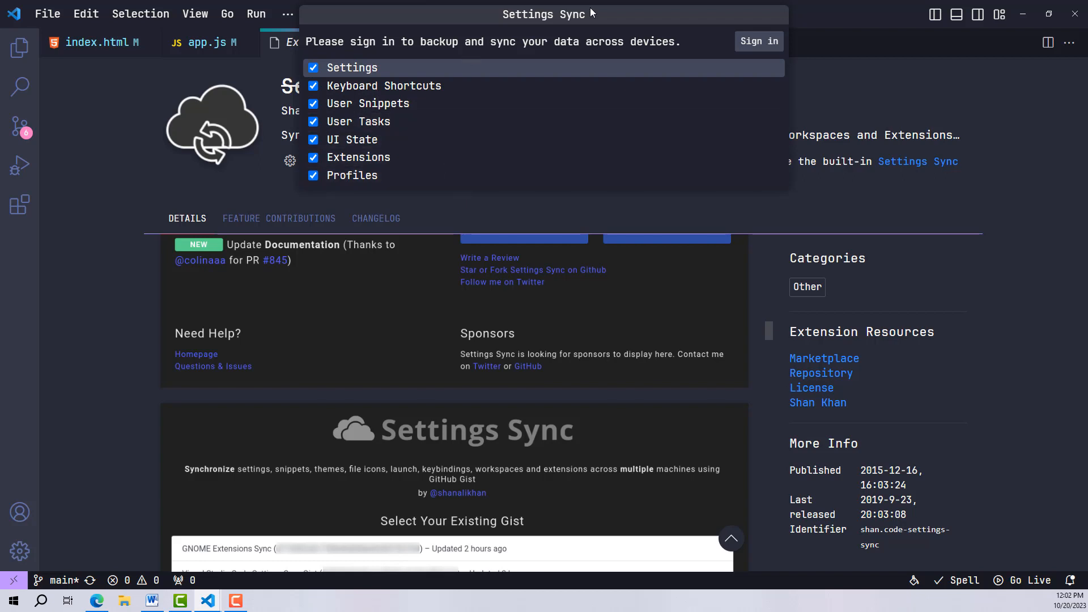
pyautogui.click(759, 40)
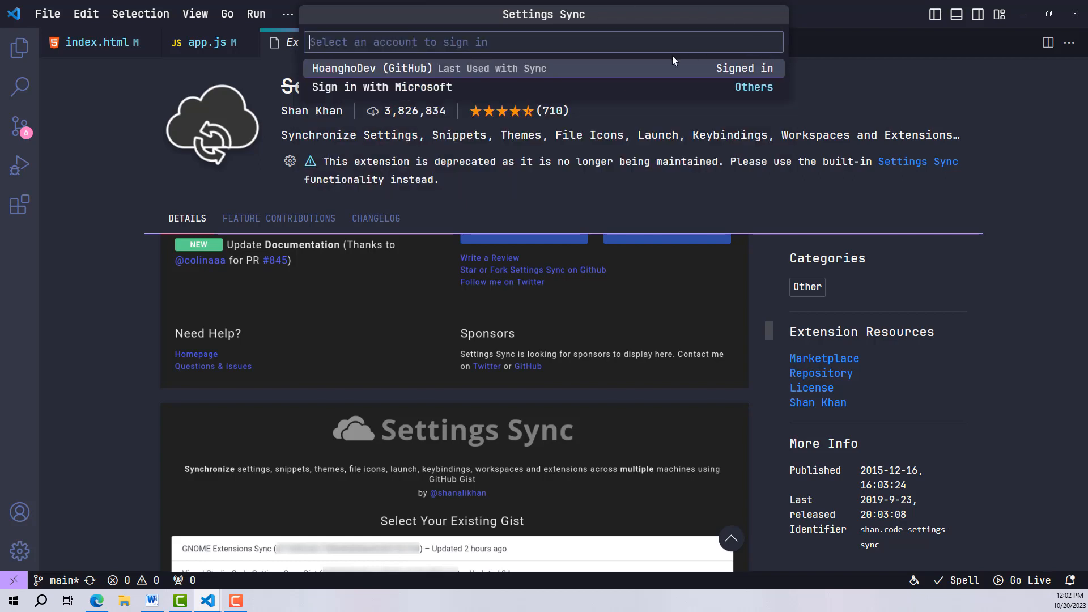
pyautogui.moveTo(424, 91)
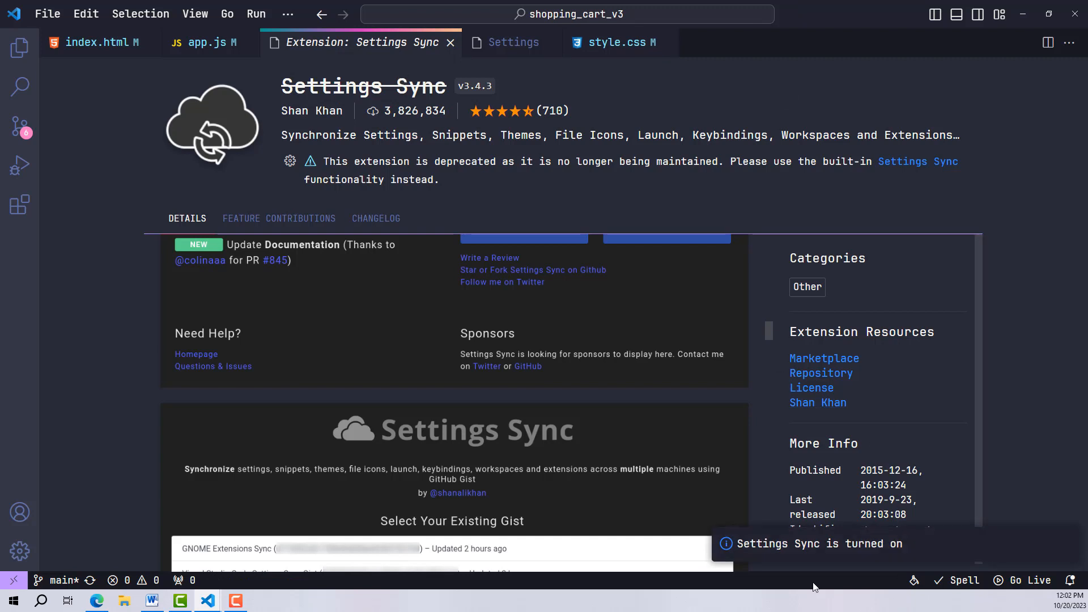
pyautogui.moveTo(788, 560)
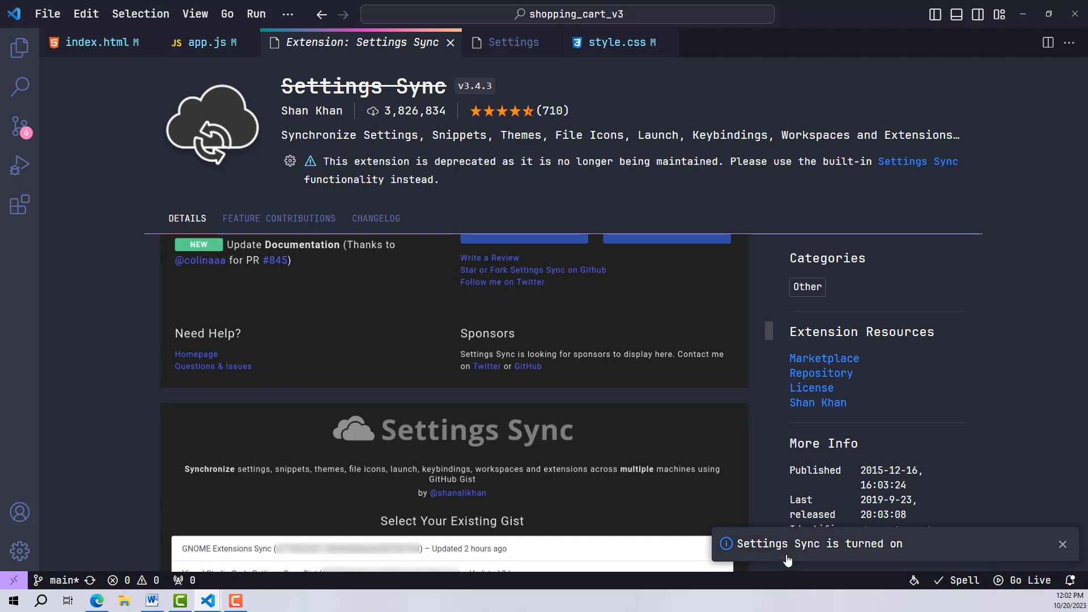